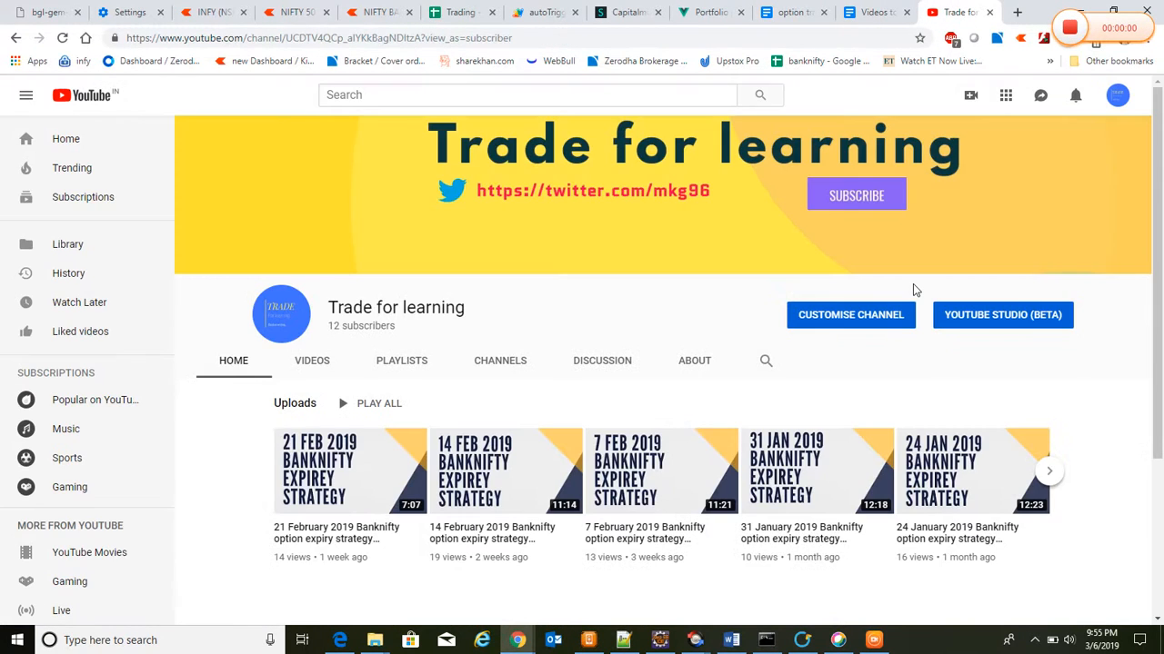
pyautogui.moveTo(851, 315)
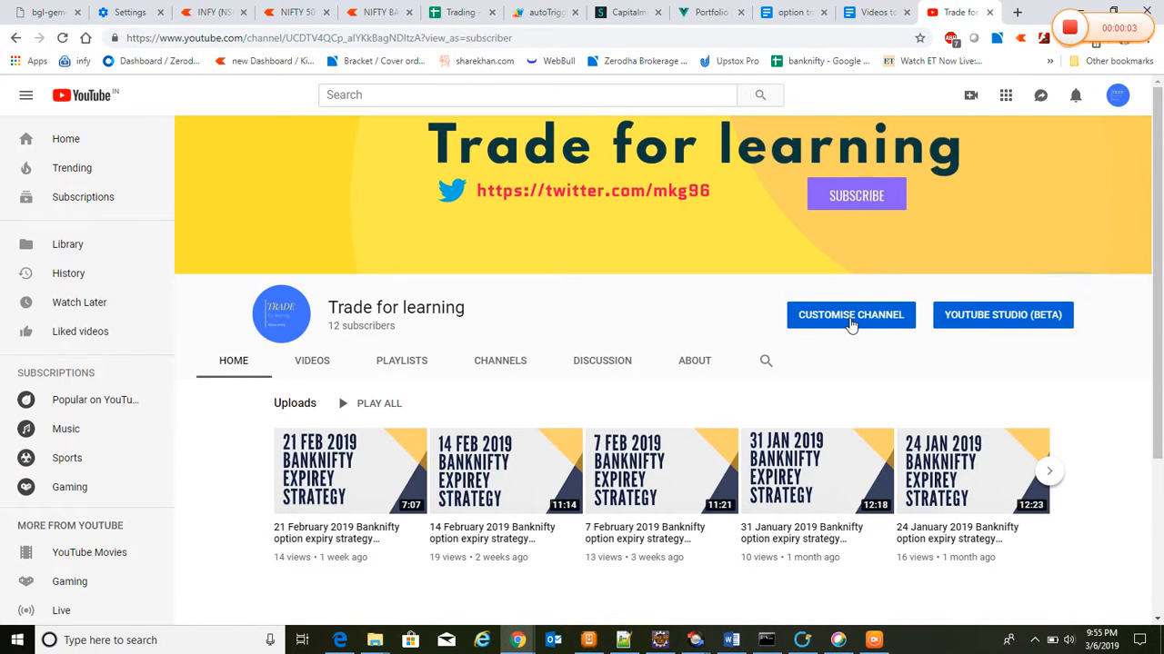
pyautogui.moveTo(709, 337)
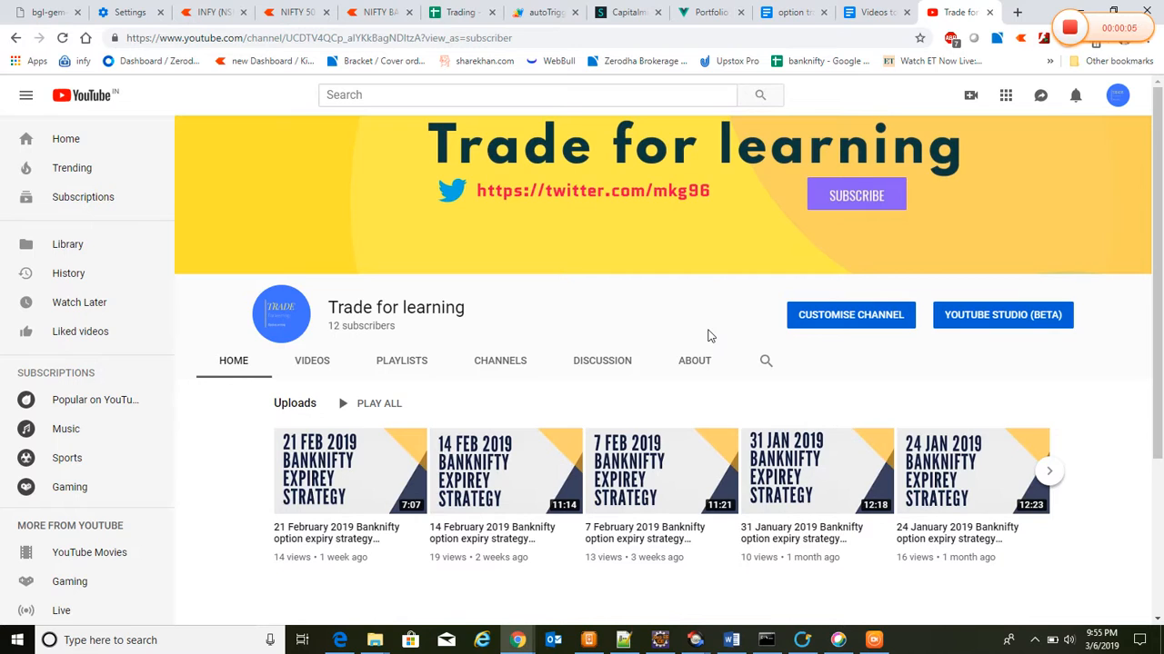
pyautogui.moveTo(708, 334)
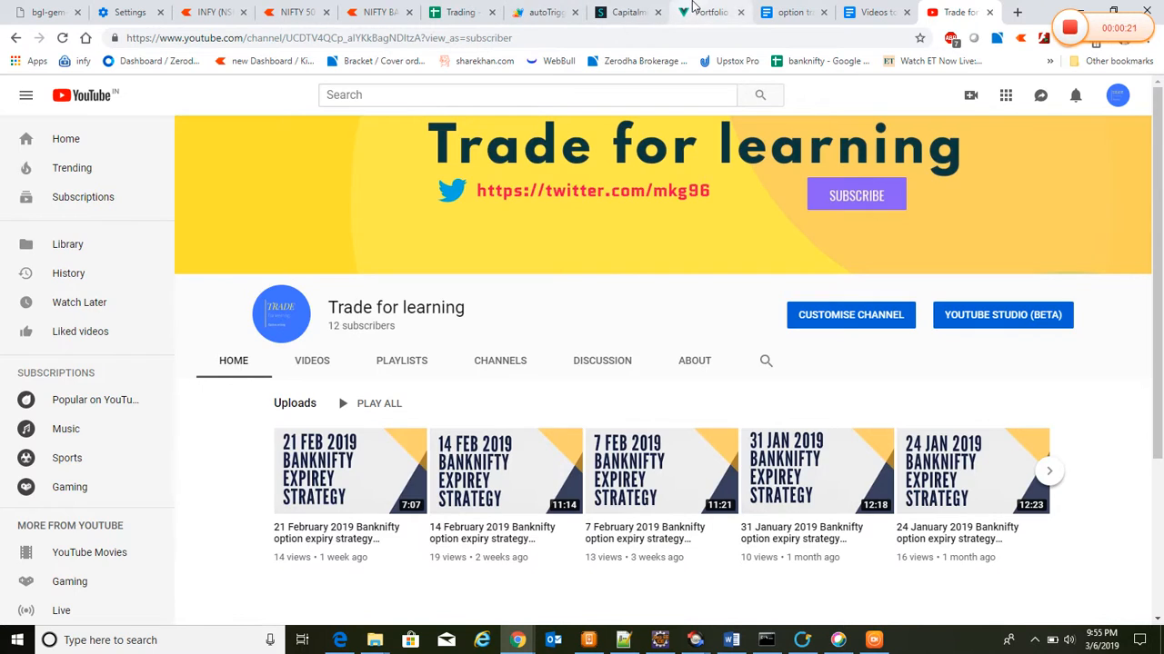
# Show the Capitalmind SNAP BANKNIFTY short 27500 CE / 27800 PE strangle payoff page
pyautogui.click(627, 12)
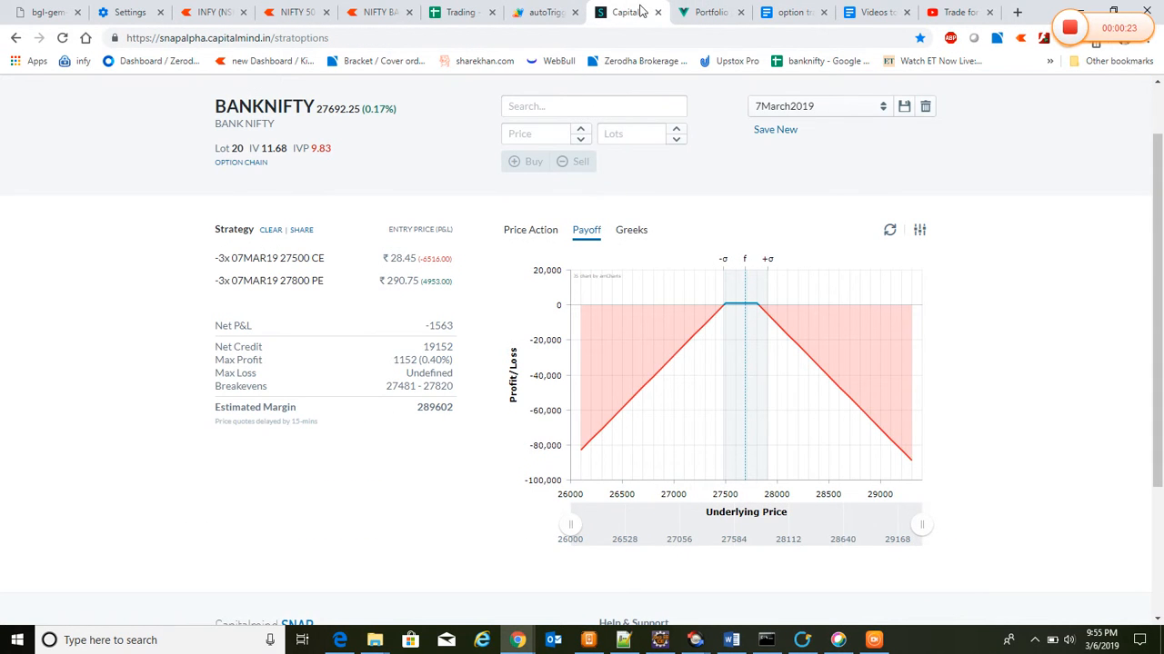
pyautogui.moveTo(523, 12)
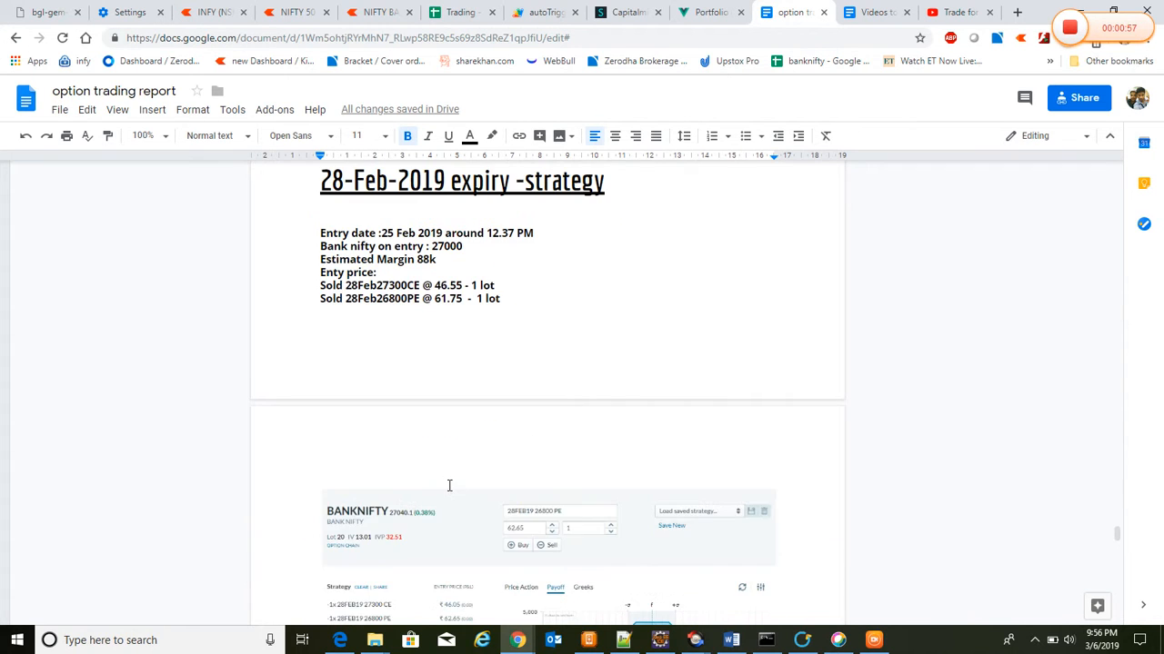
# Scroll through the 28-Feb-2019 strategy's payoff screenshot to its 9.25 AM exit details
pyautogui.scroll(-3)
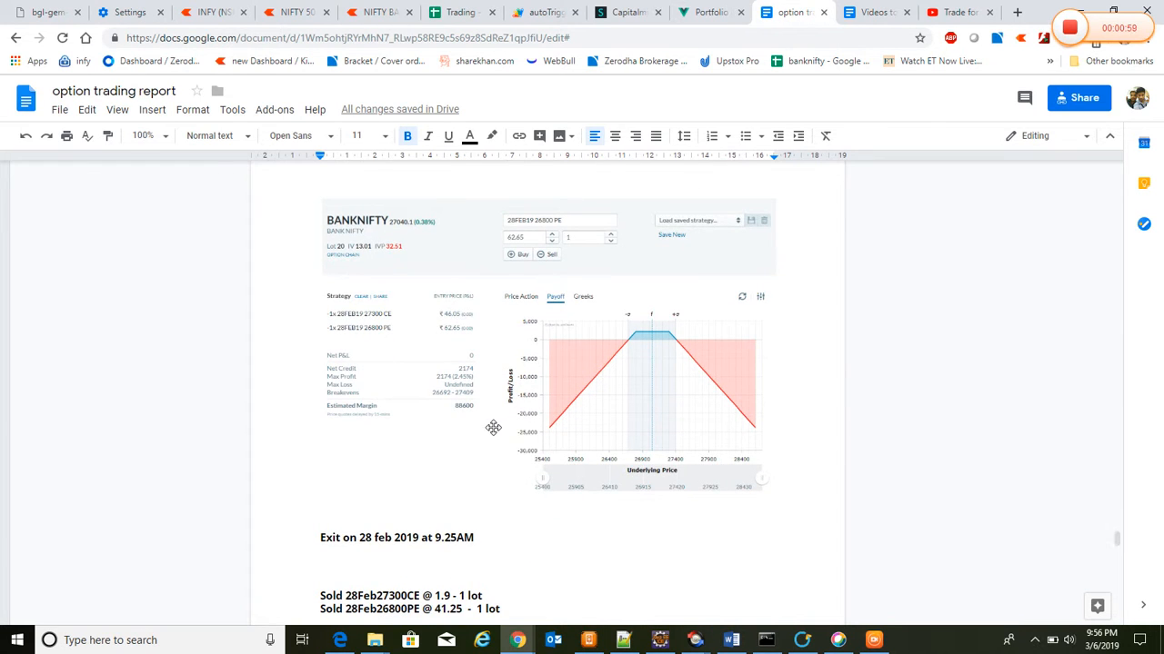
pyautogui.moveTo(497, 443)
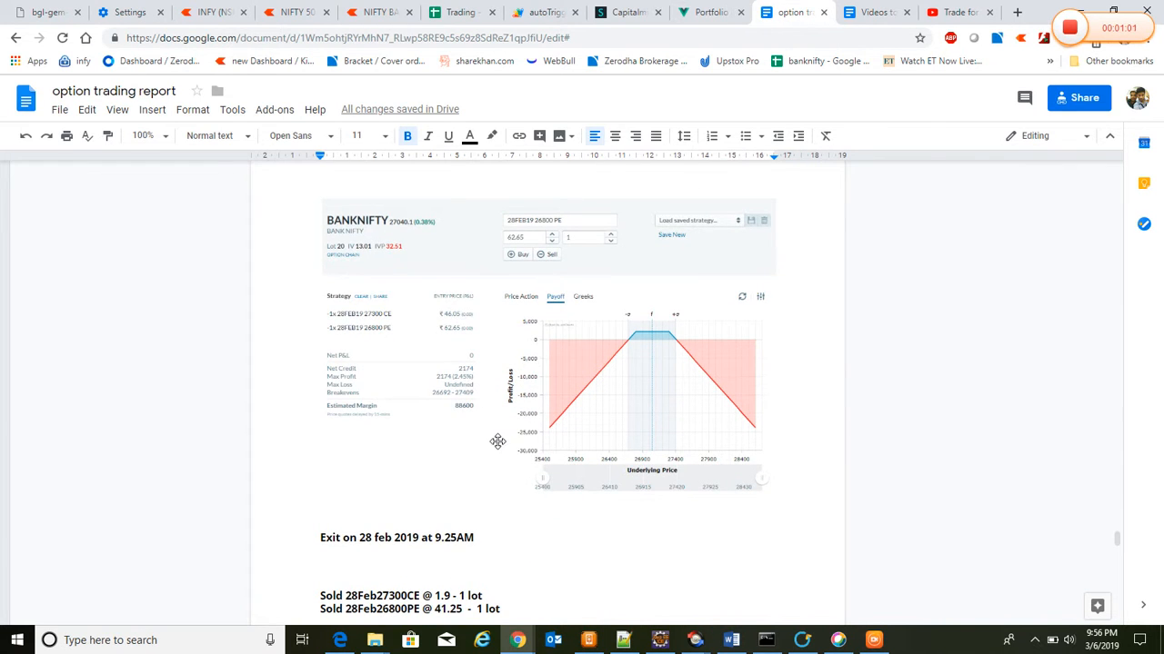
pyautogui.moveTo(437, 407)
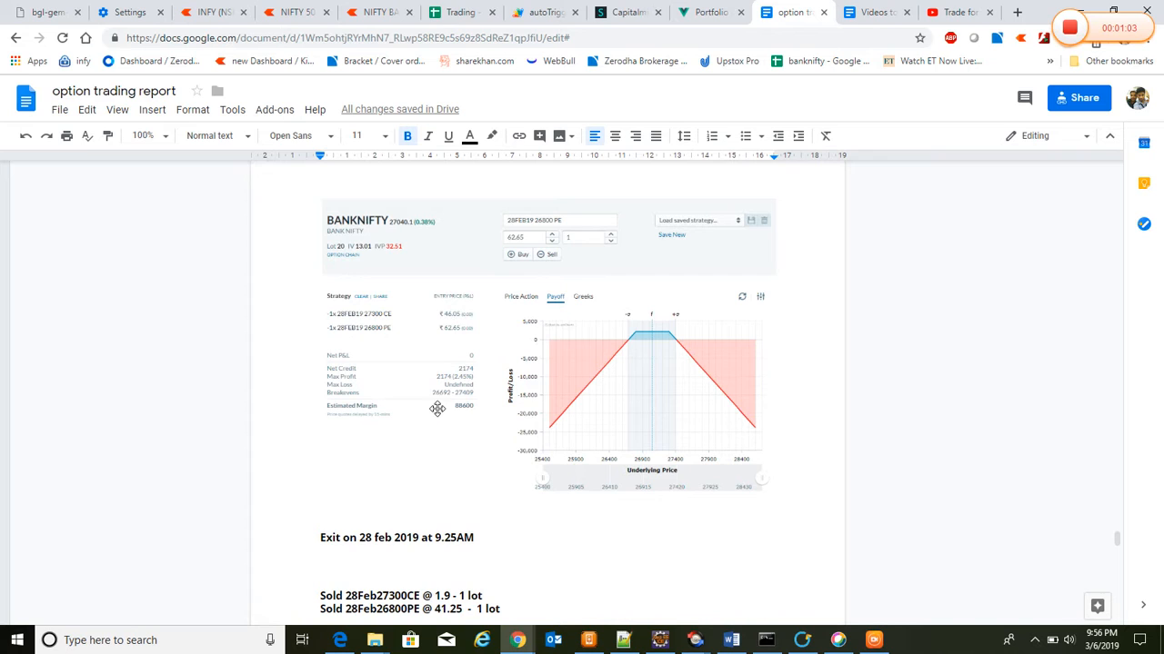
pyautogui.moveTo(447, 417)
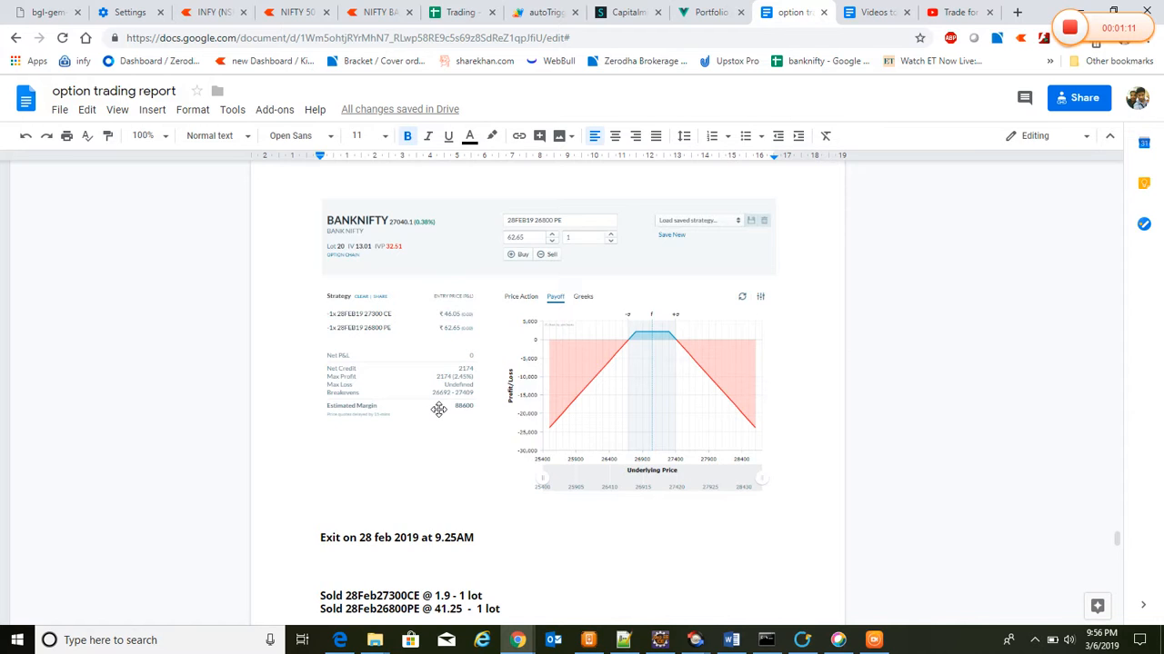
pyautogui.moveTo(413, 474)
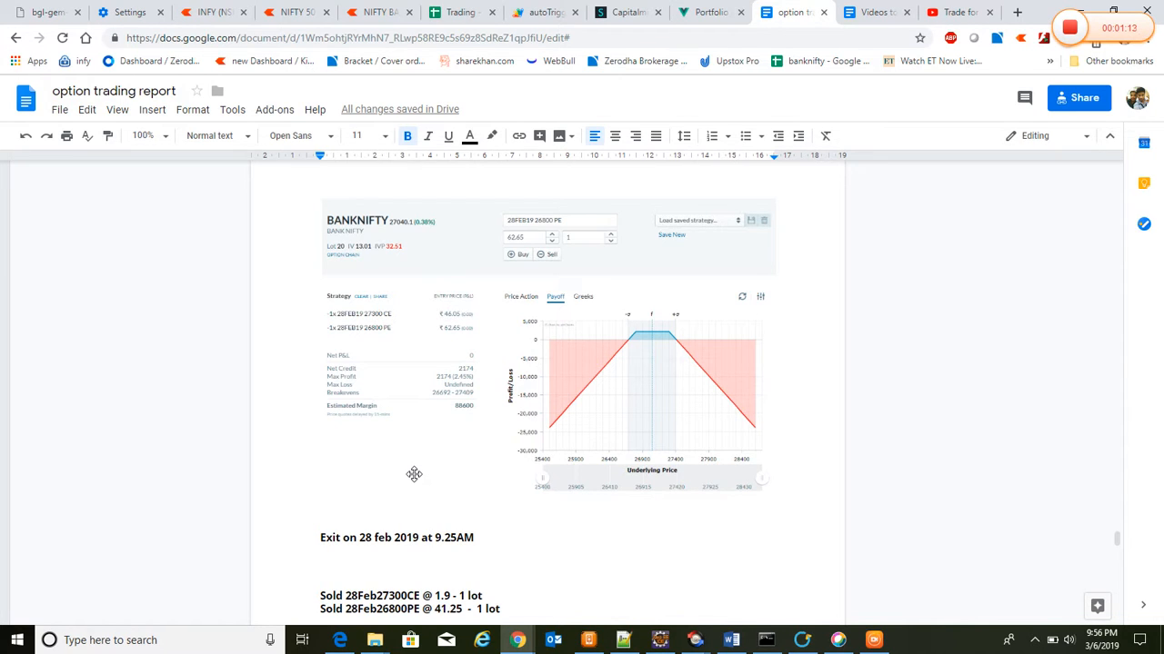
# Scroll to the 1303 rs and 333 rs results totalling 1636 rs
pyautogui.scroll(-3)
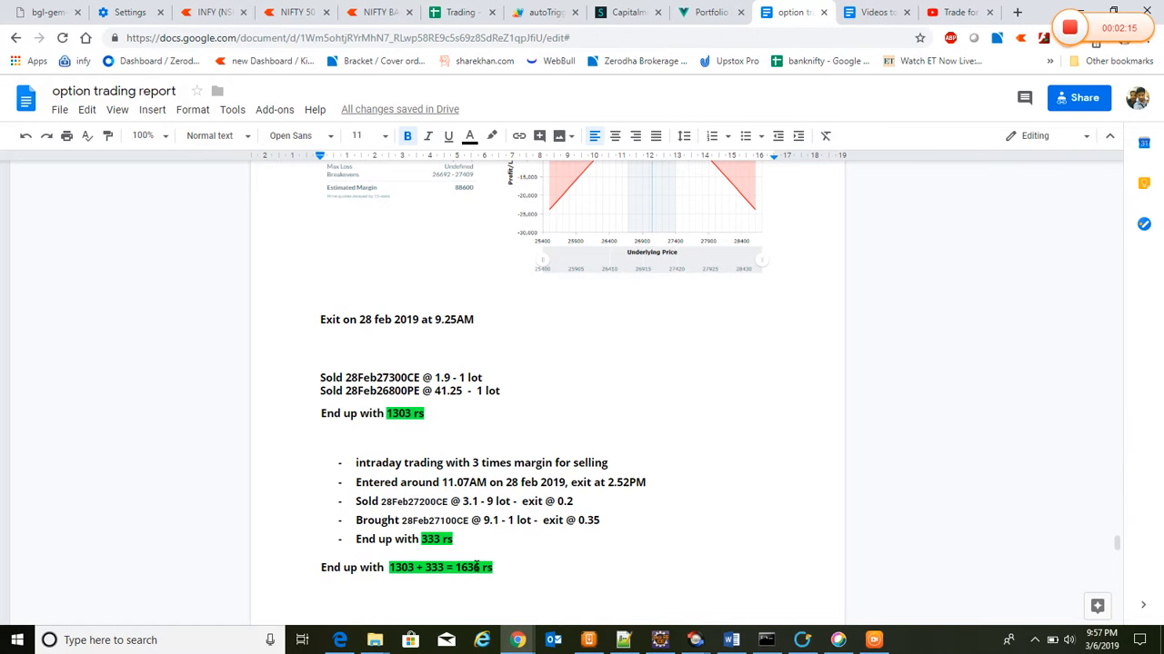
# Scroll to the 7-Mar strategy entry, payoff screenshot and 1929 rs adjustment loss
pyautogui.scroll(-3)
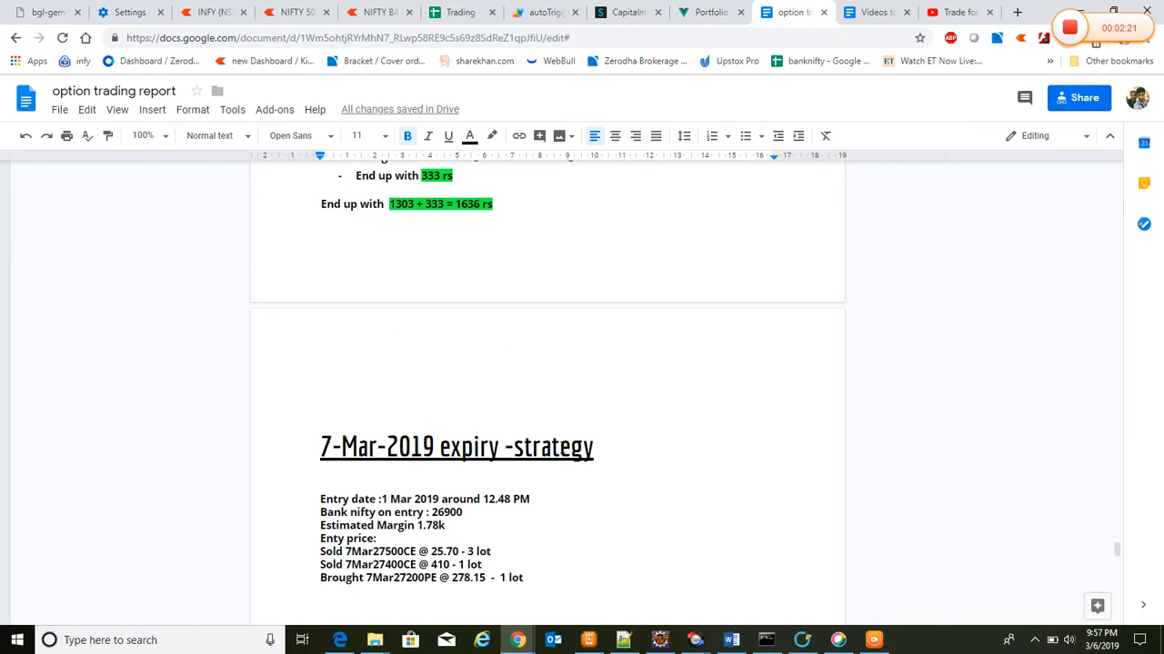
pyautogui.moveTo(557, 435)
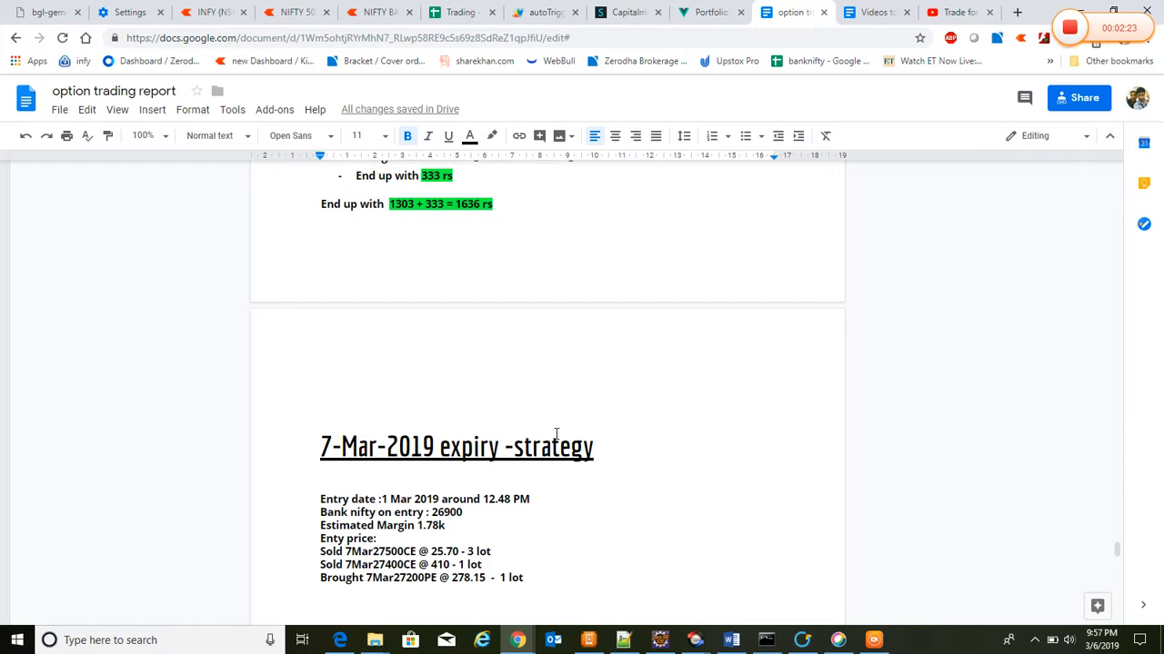
pyautogui.scroll(-3)
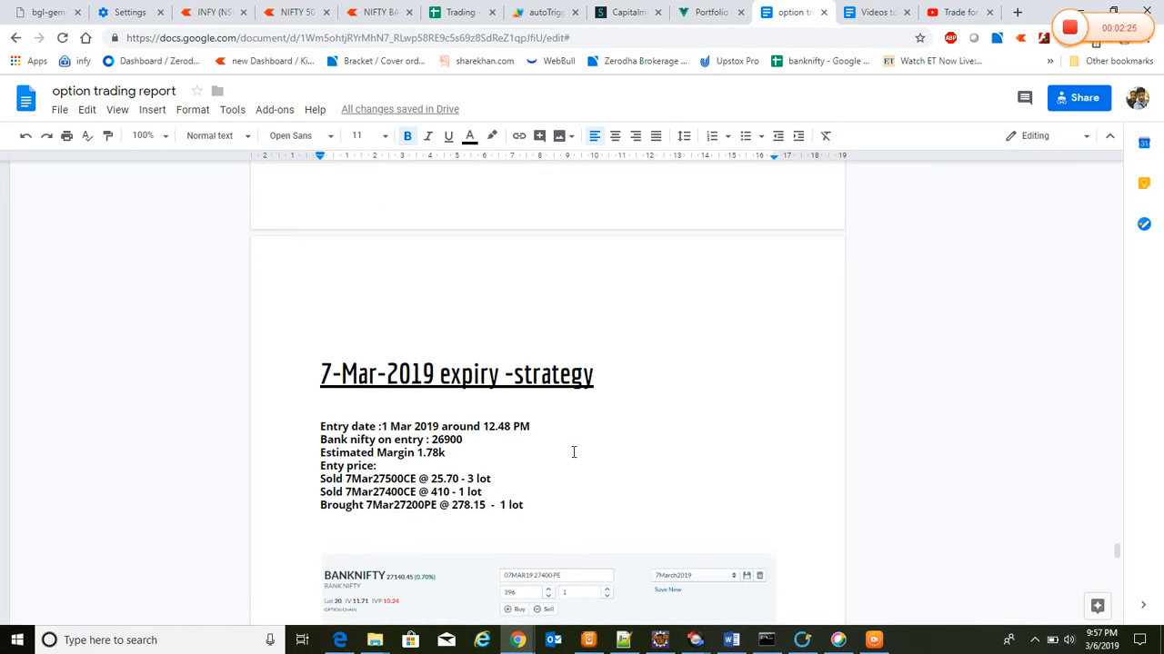
pyautogui.scroll(-3)
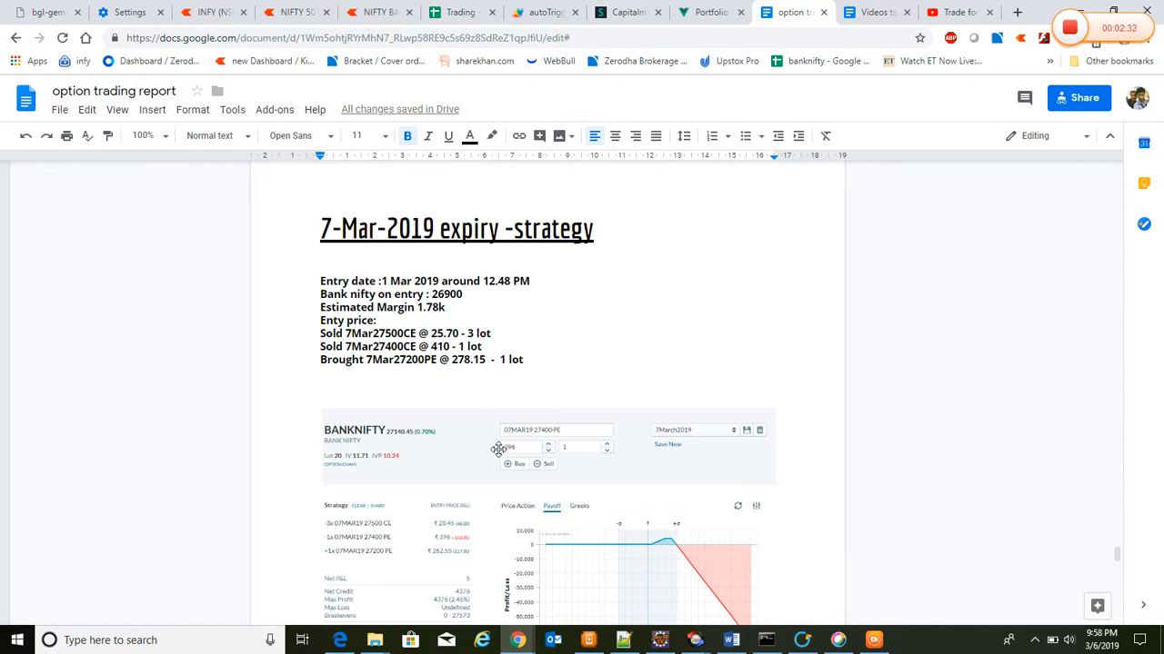
pyautogui.scroll(-3)
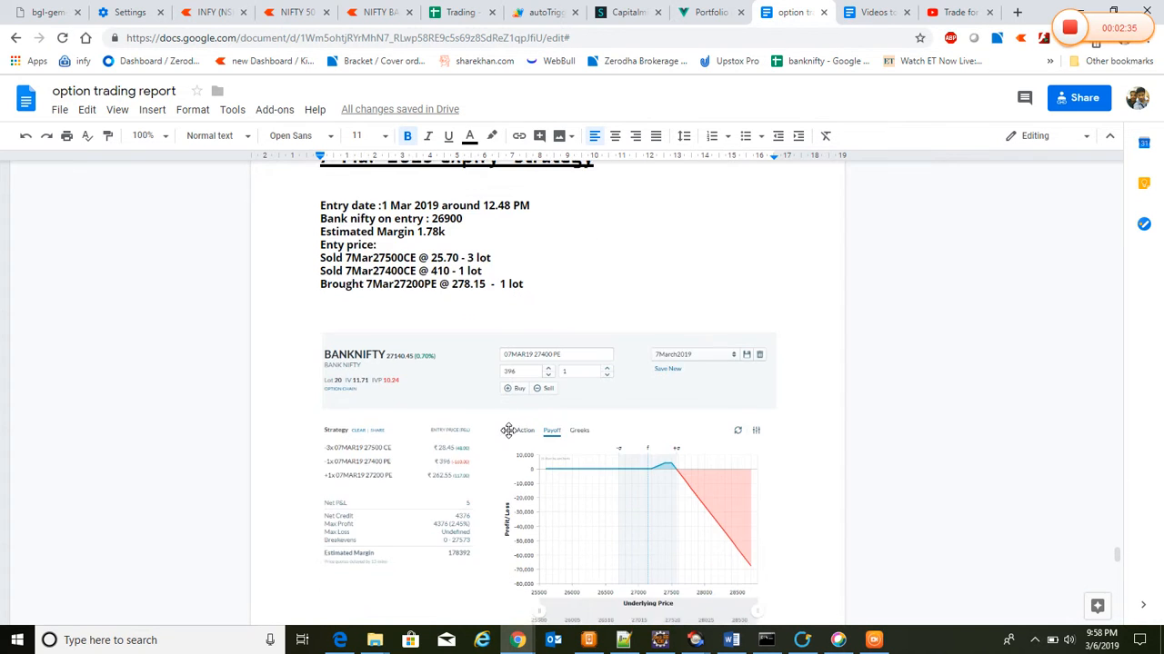
pyautogui.scroll(-3)
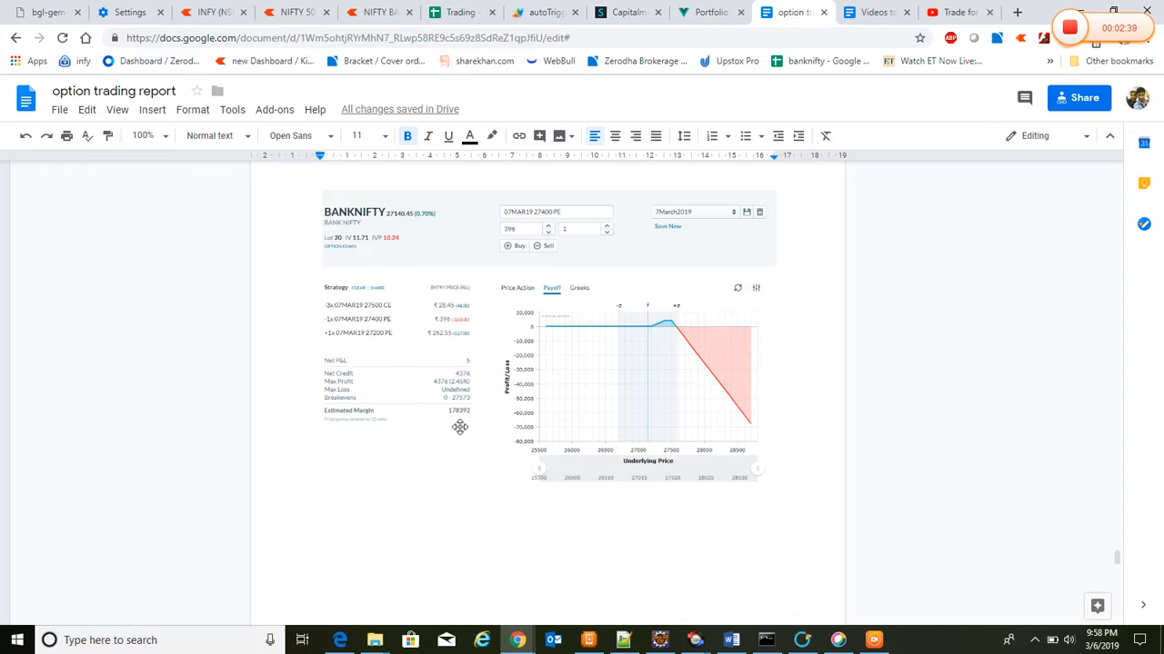
pyautogui.moveTo(430, 410)
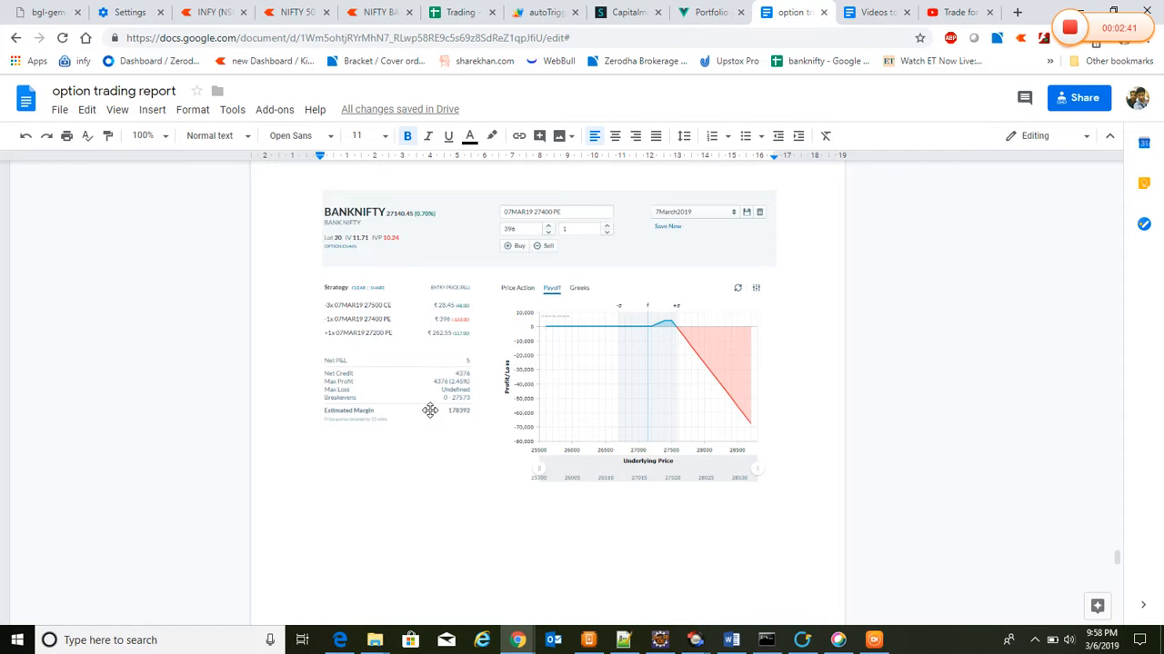
pyautogui.moveTo(430, 424)
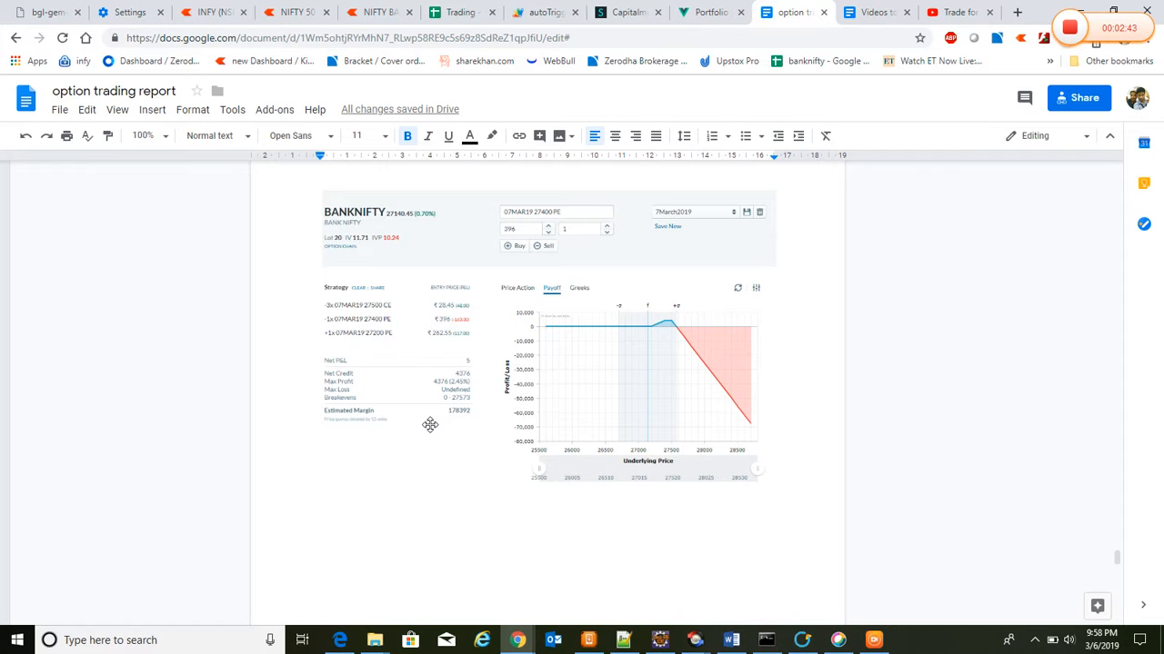
pyautogui.moveTo(459, 421)
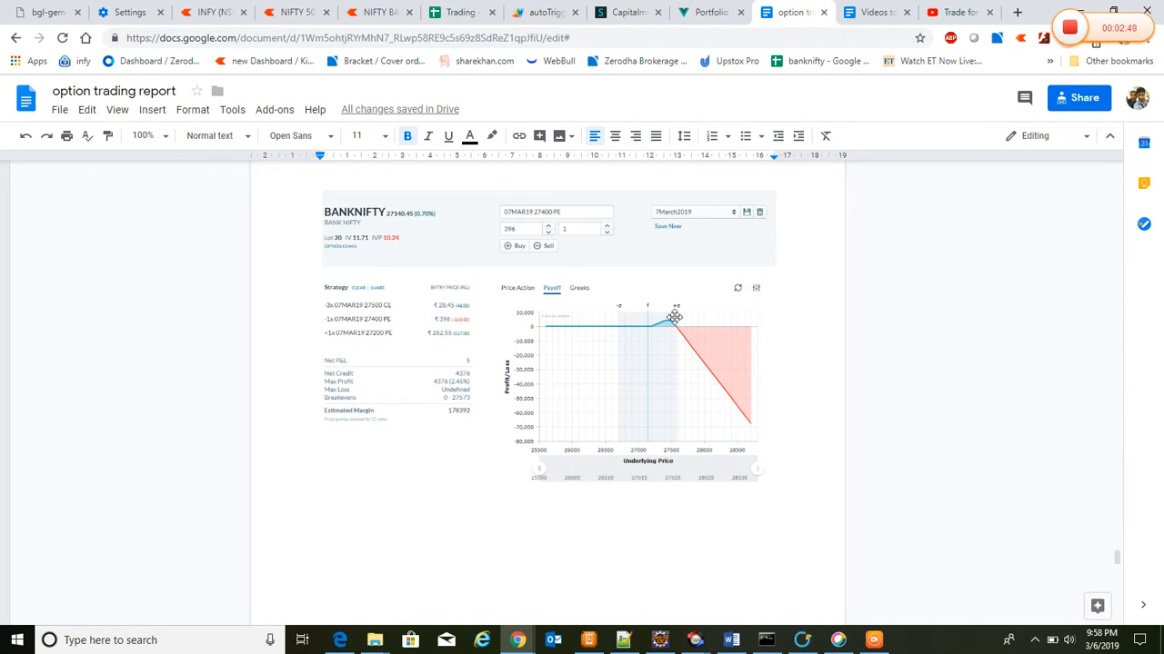
pyautogui.moveTo(505, 398)
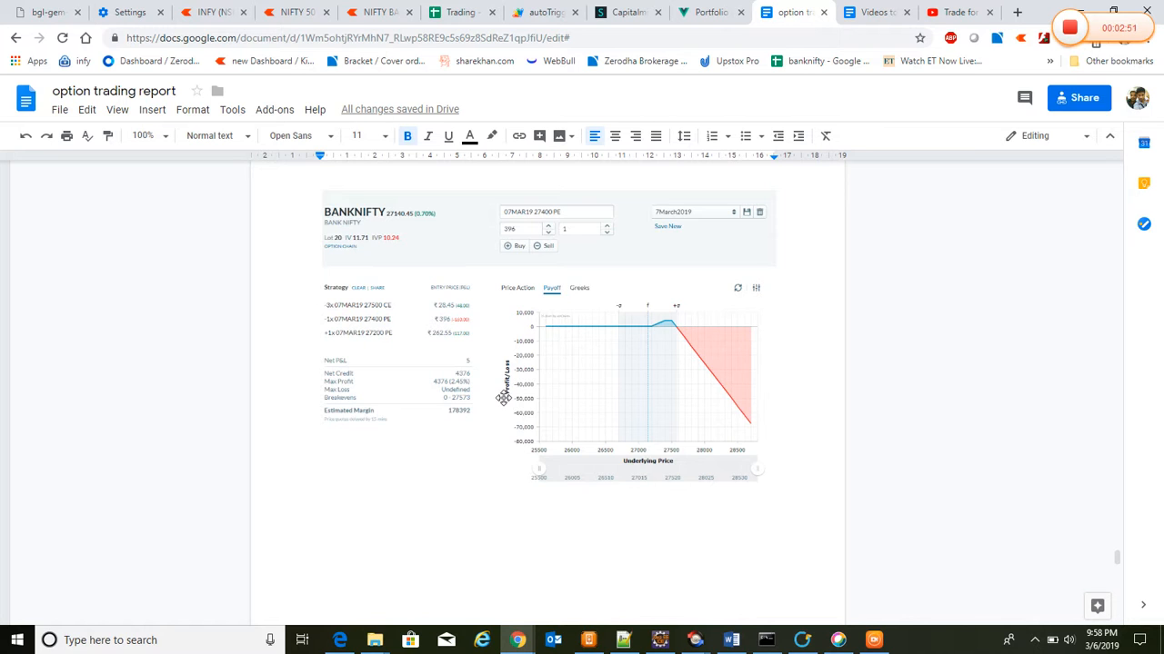
pyautogui.moveTo(455, 453)
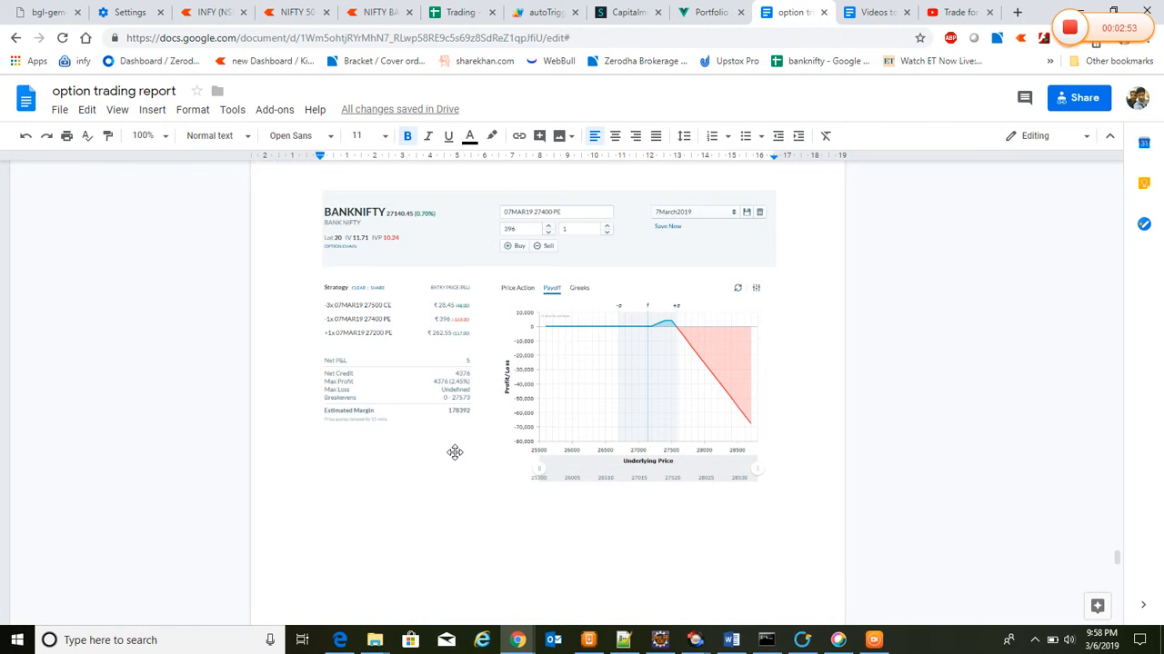
pyautogui.scroll(-3)
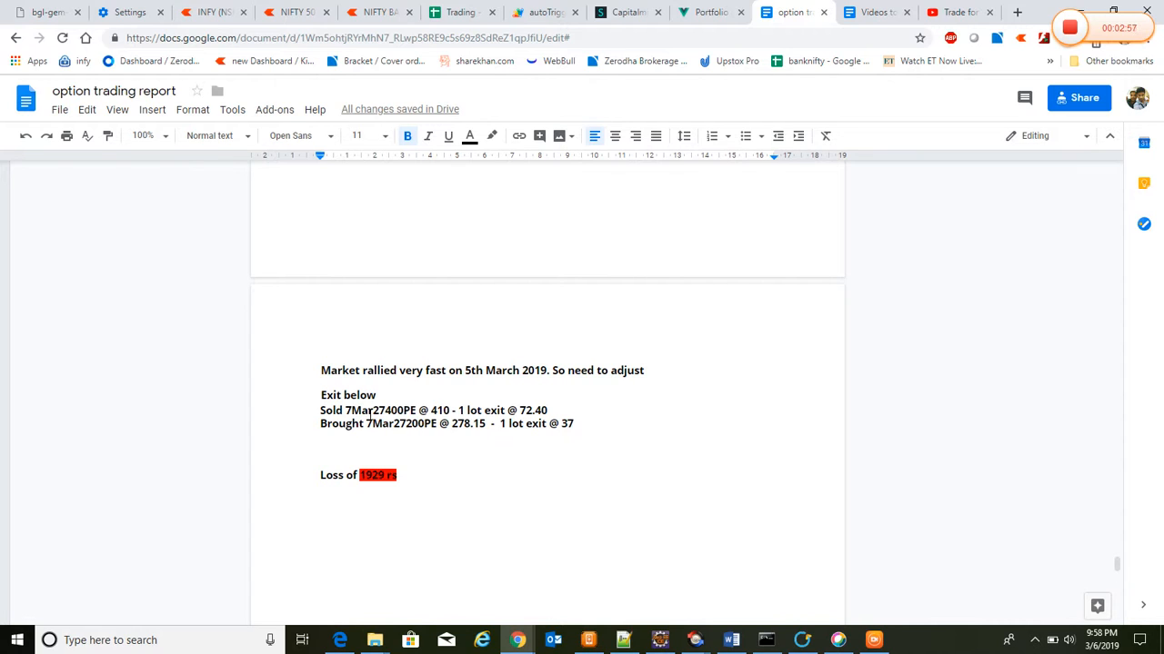
pyautogui.moveTo(475, 384)
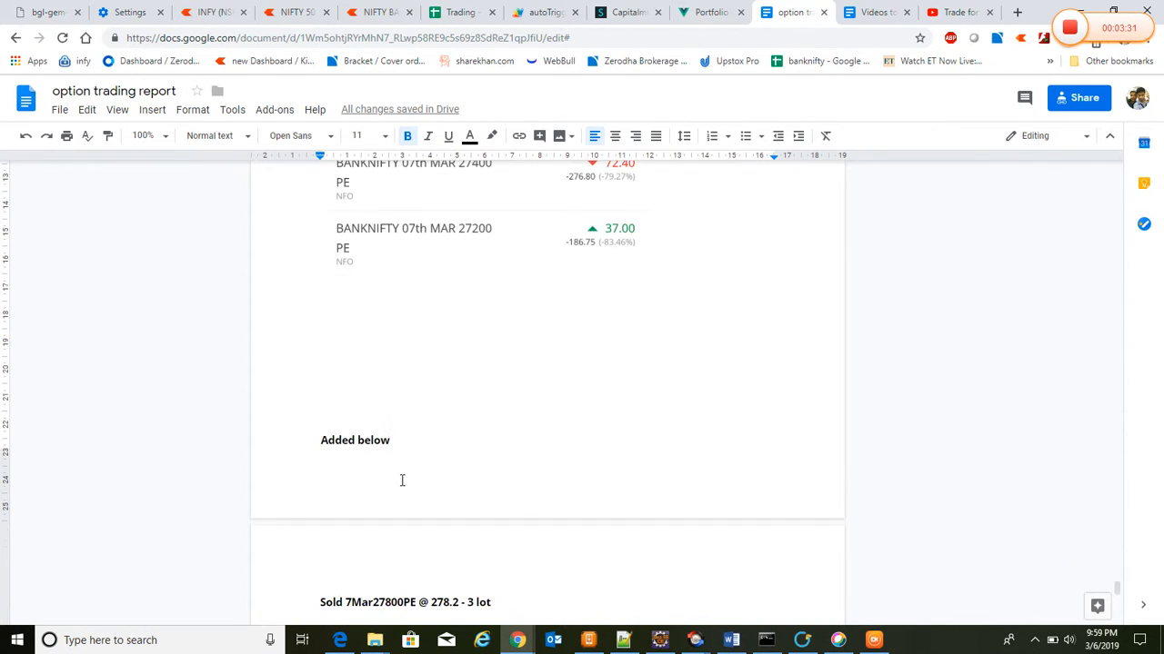
# Review the 27800 PE adjustment, then return to the 7-Mar entry details
pyautogui.scroll(-3)
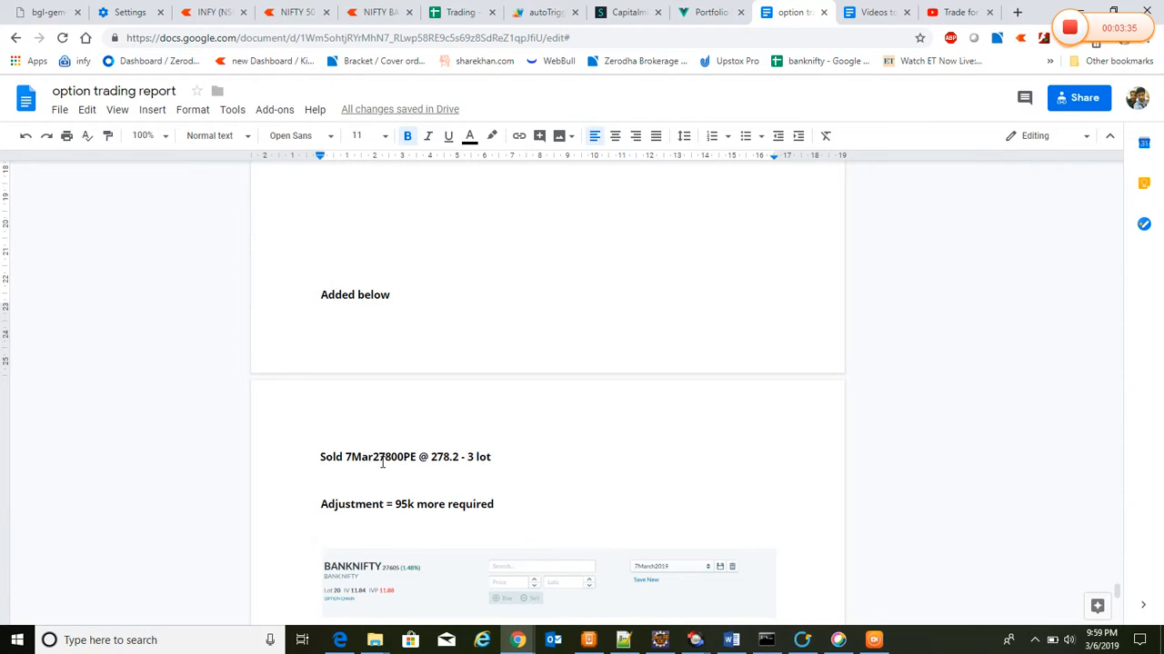
pyautogui.moveTo(409, 456)
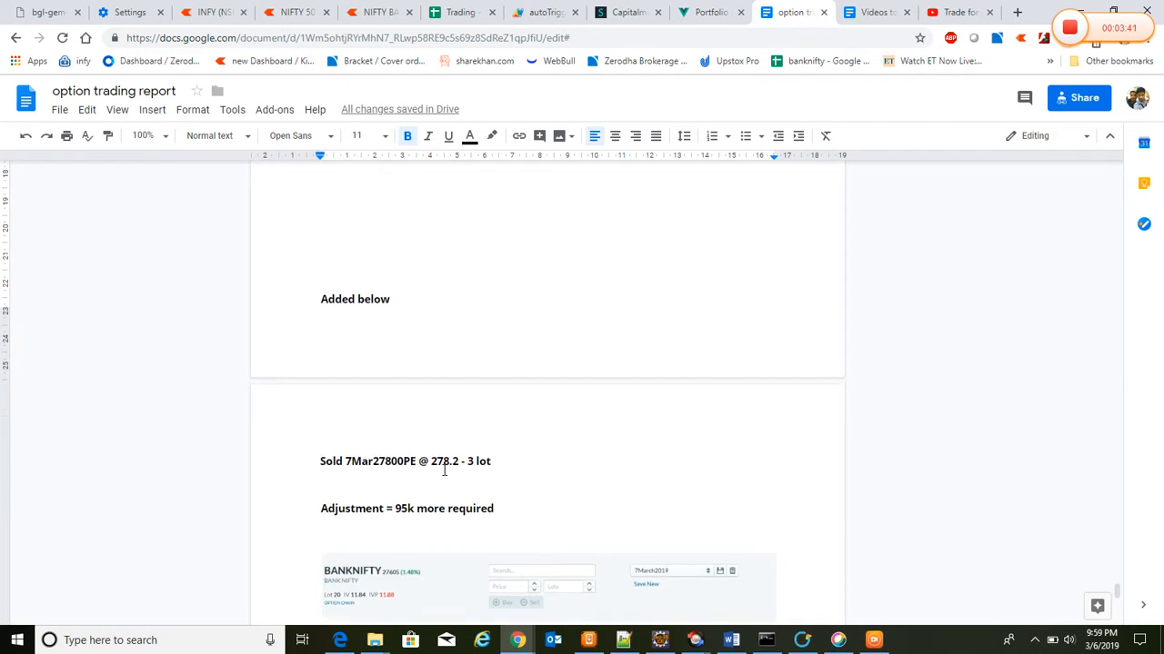
pyautogui.scroll(-3)
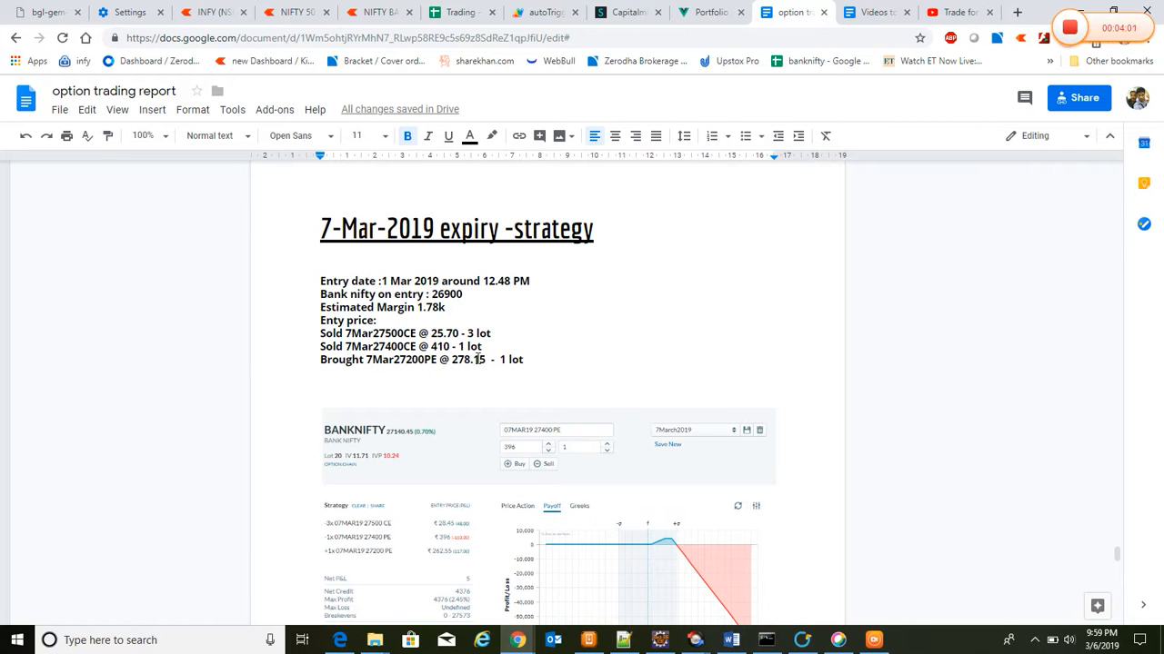
# Scroll past the 27800 PE payoff chart to the mobile trading-app screenshot
pyautogui.scroll(-3)
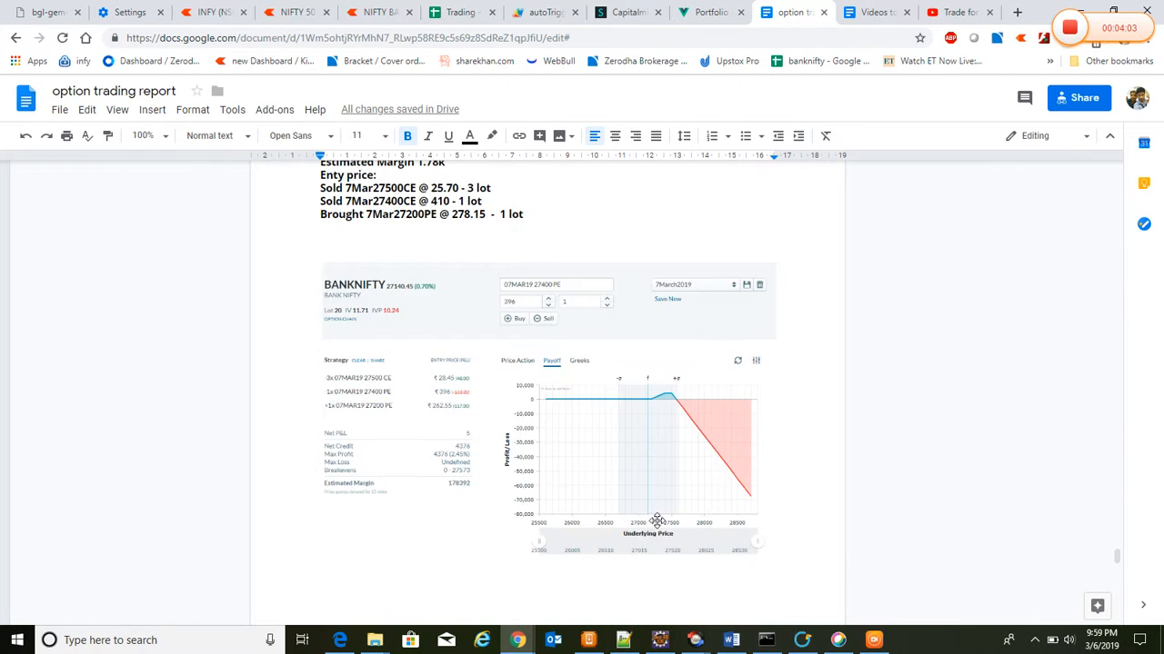
pyautogui.scroll(-3)
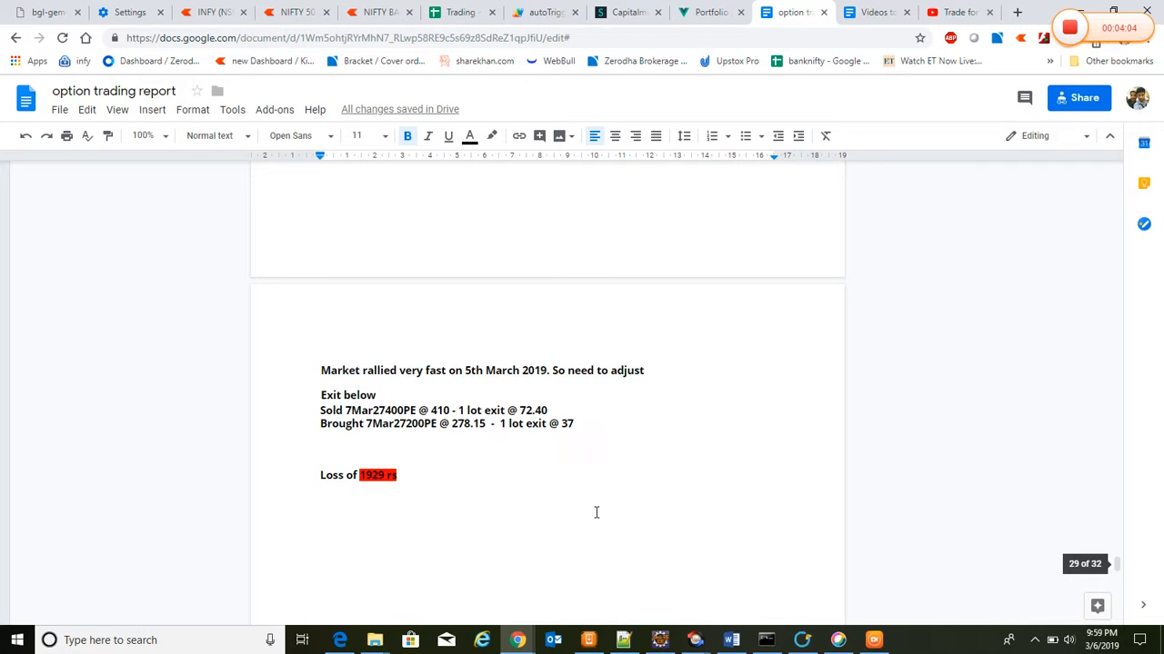
pyautogui.scroll(-3)
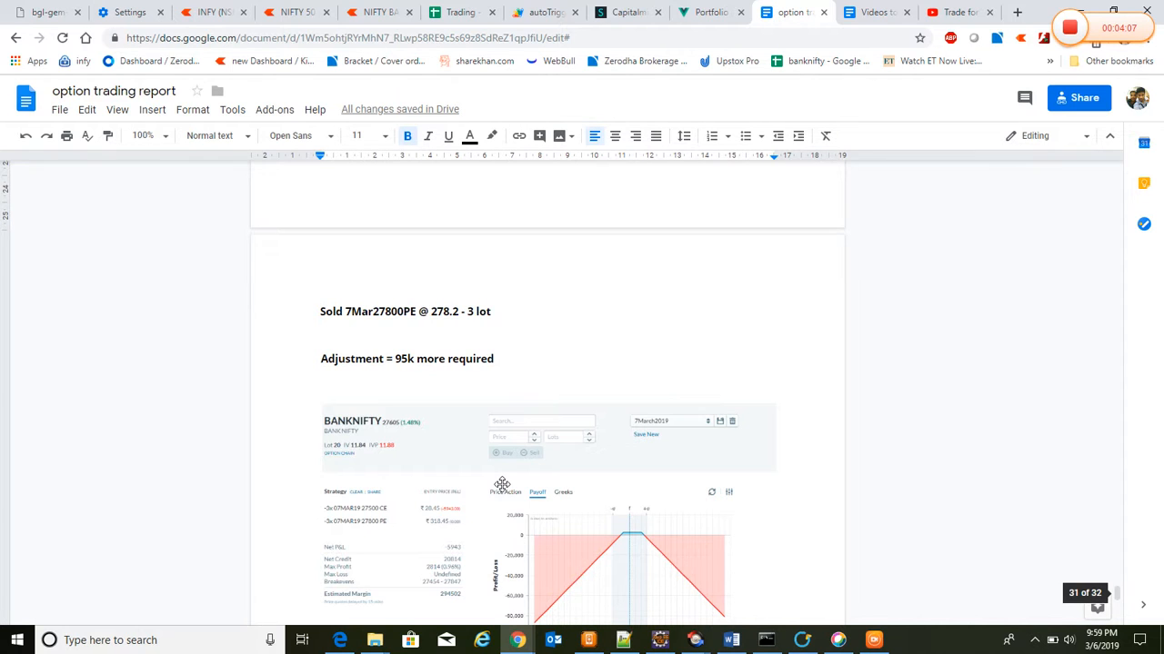
pyautogui.scroll(-3)
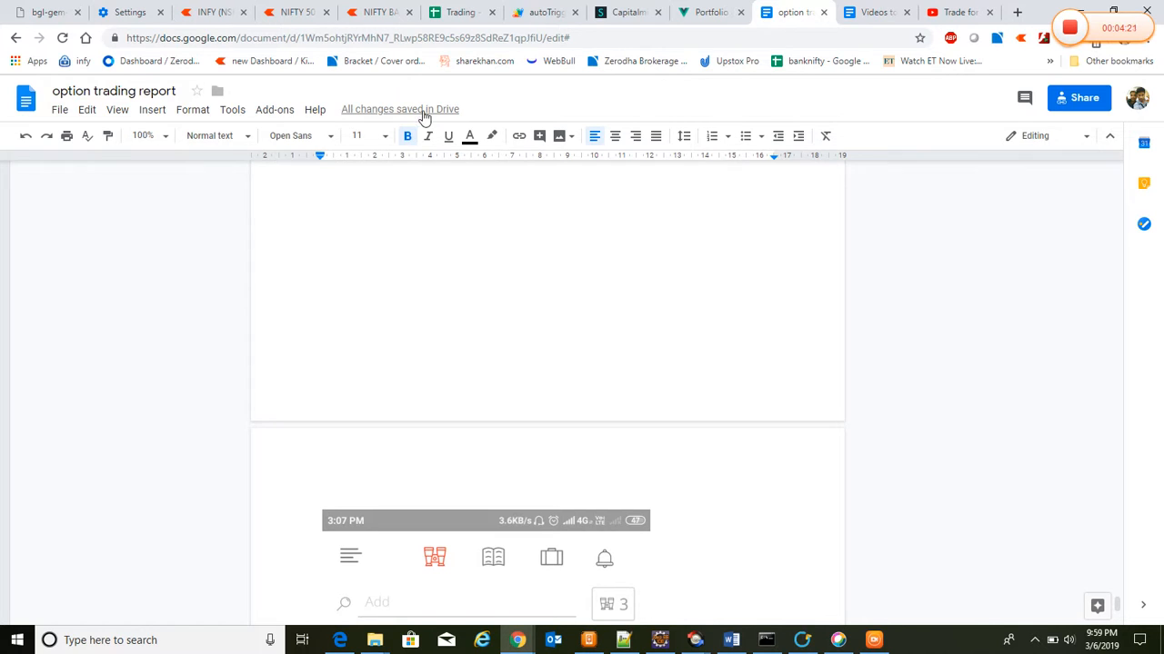
pyautogui.moveTo(650, 299)
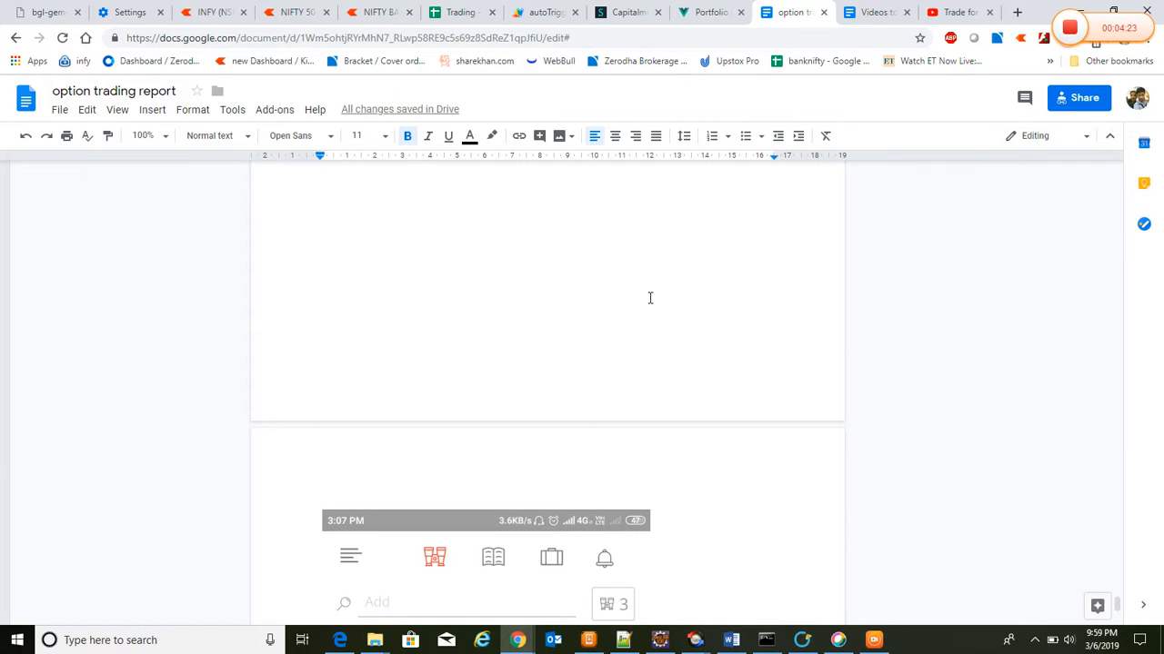
pyautogui.moveTo(663, 60)
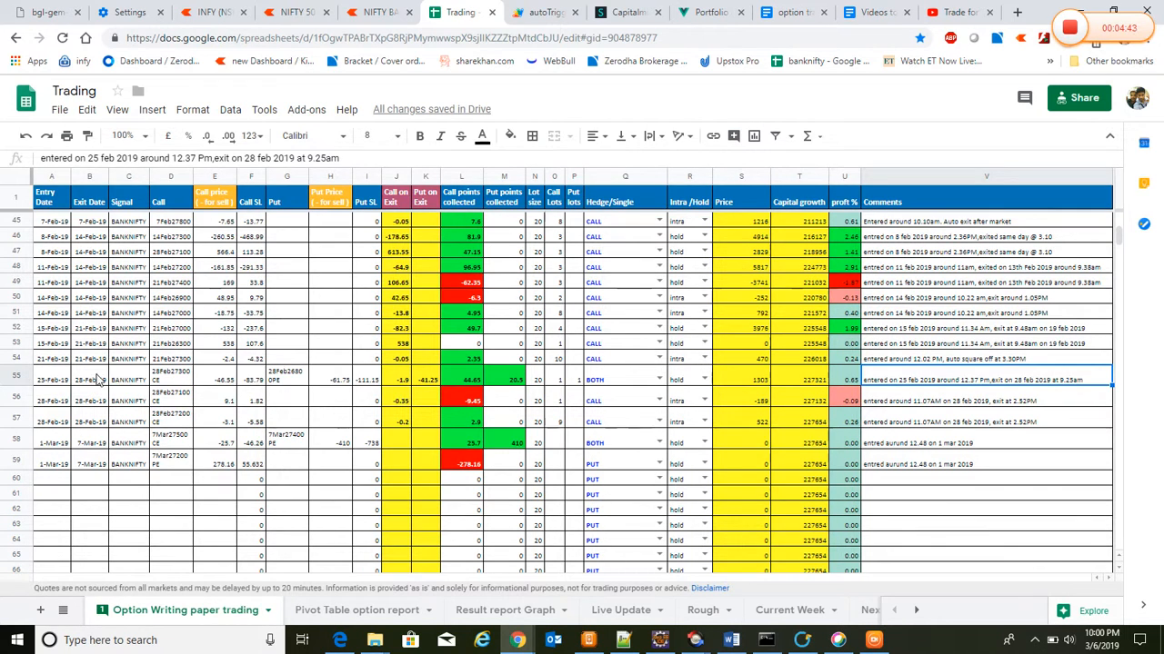
# Check the 25-Feb trade's exit date and call strike, and the 28-Feb entry date
pyautogui.click(90, 379)
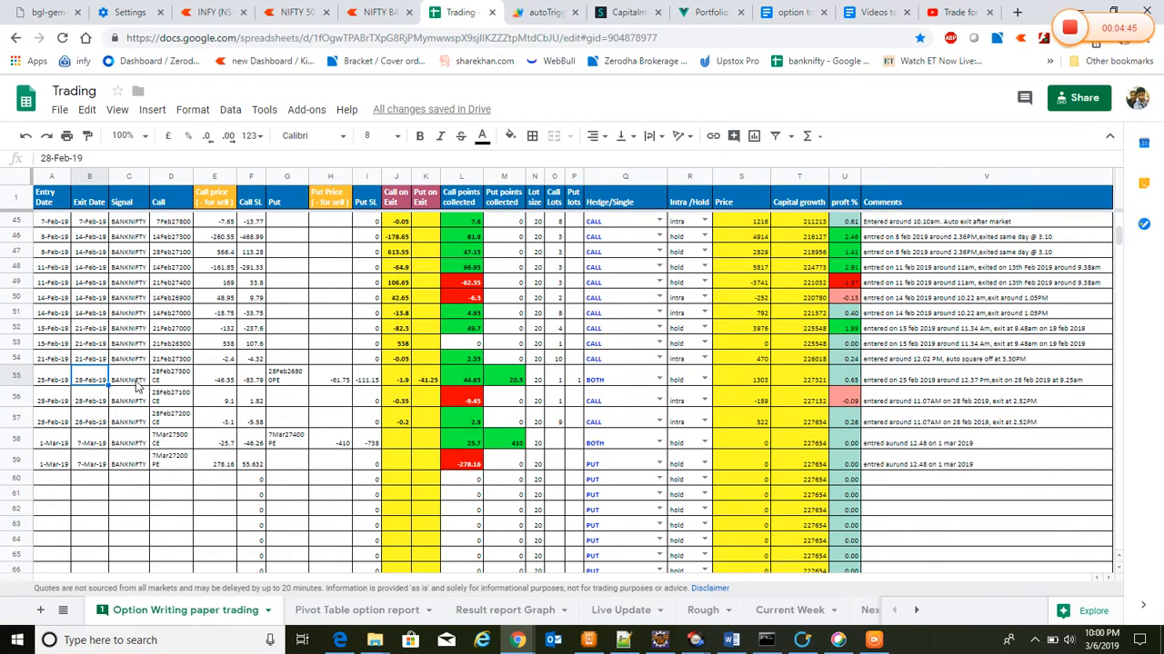
pyautogui.click(171, 379)
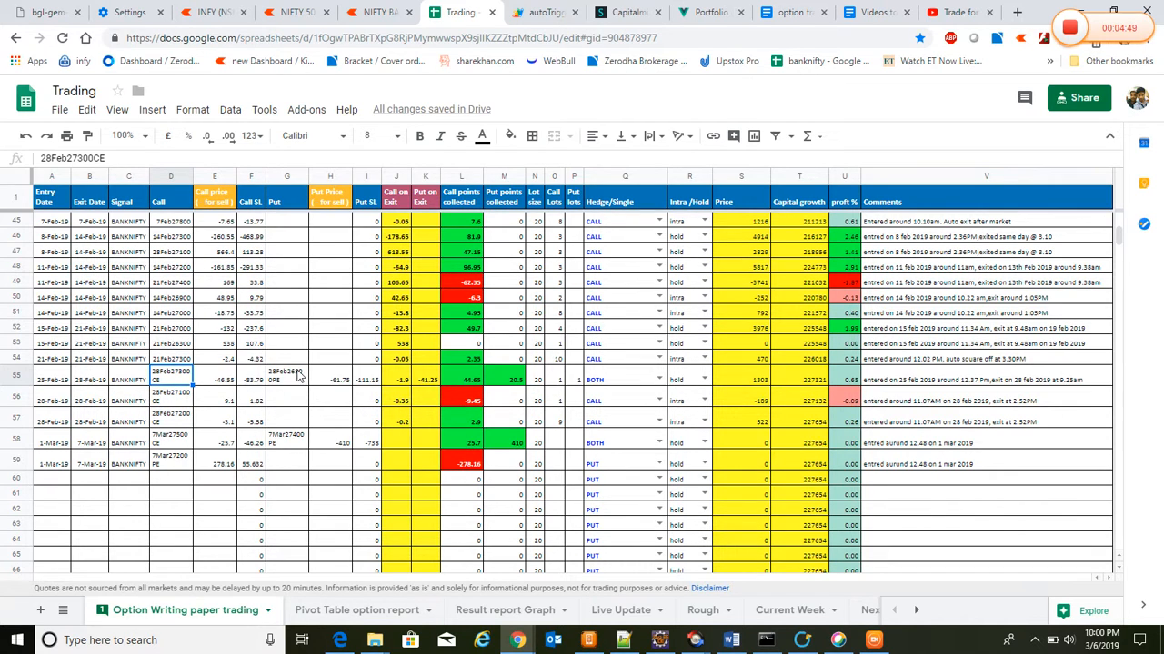
pyautogui.click(286, 376)
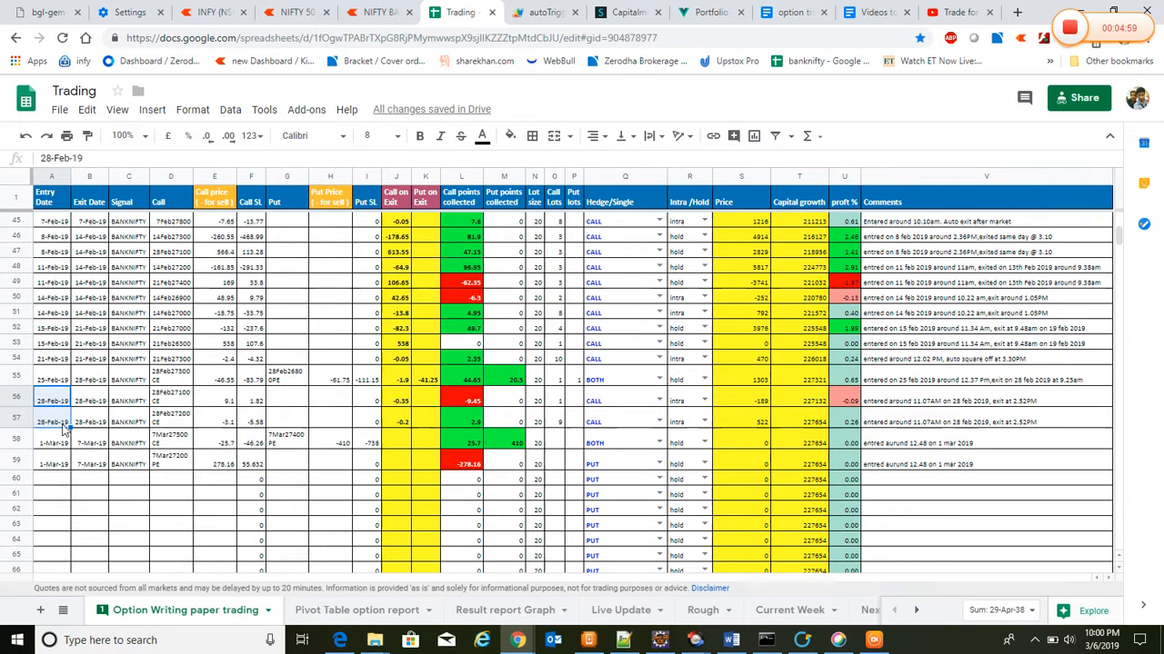
pyautogui.moveTo(231, 414)
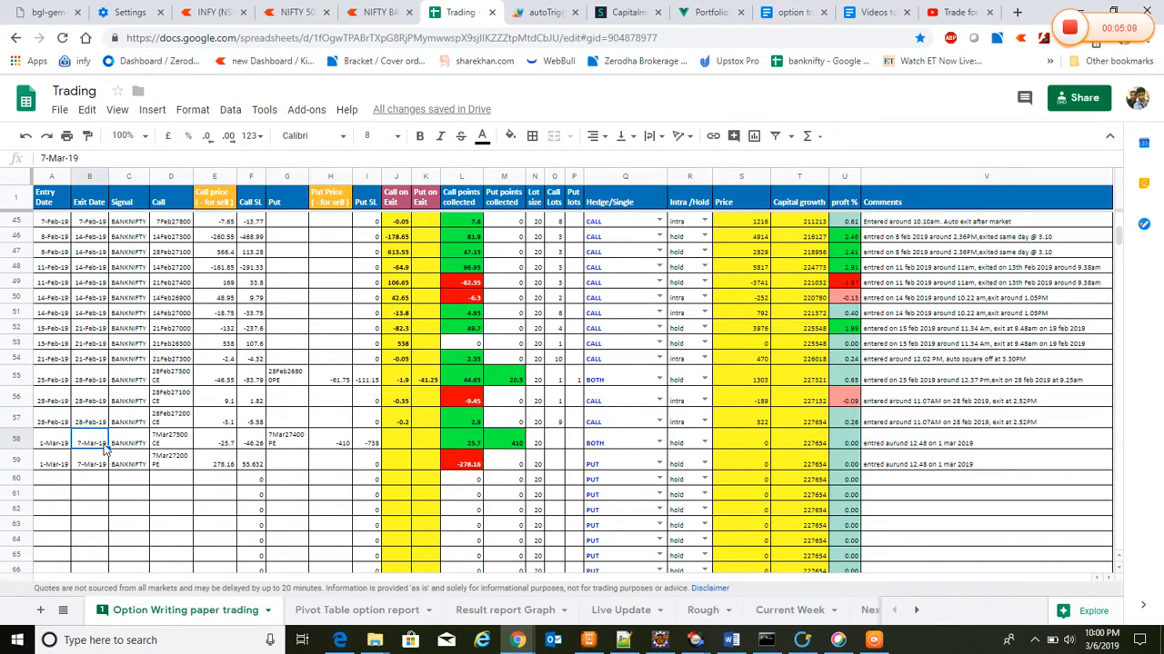
pyautogui.moveTo(311, 455)
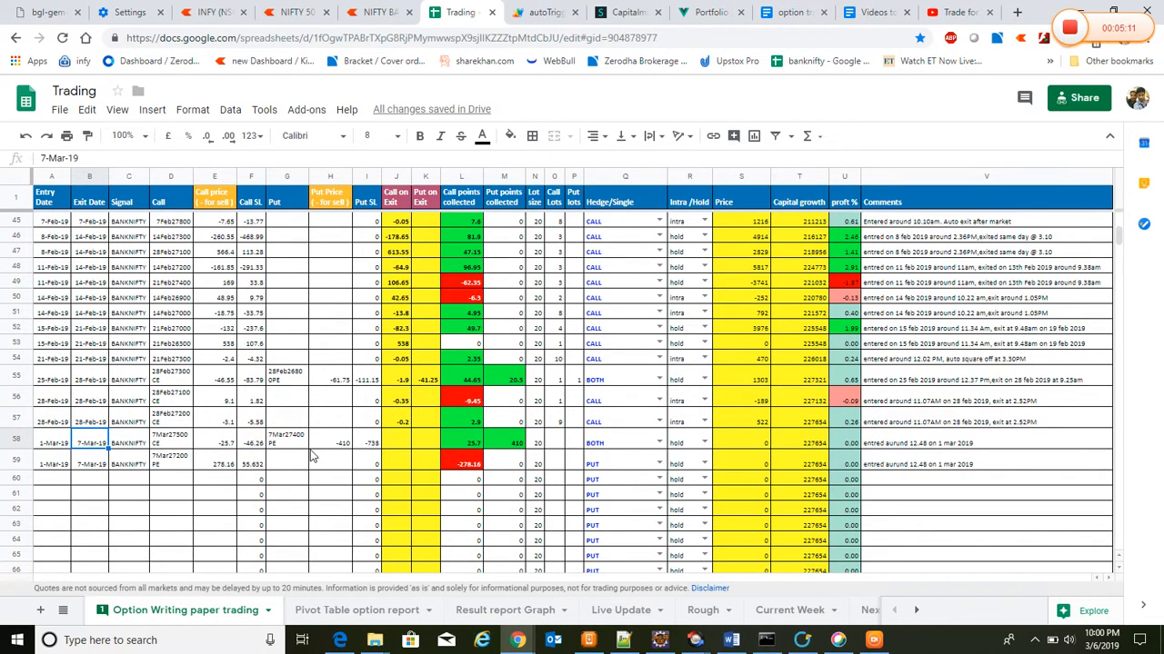
pyautogui.moveTo(700, 455)
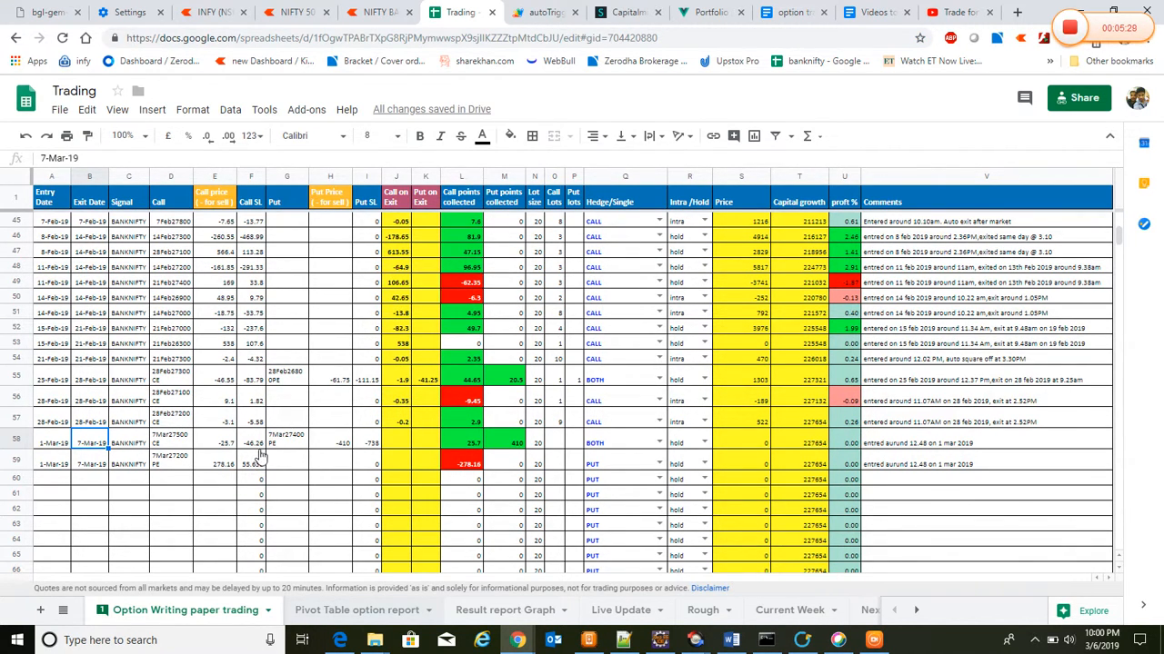
# Show the log totals: ₹27,492 profit on ₹200,000 capital, 13.75% winning
pyautogui.click(357, 610)
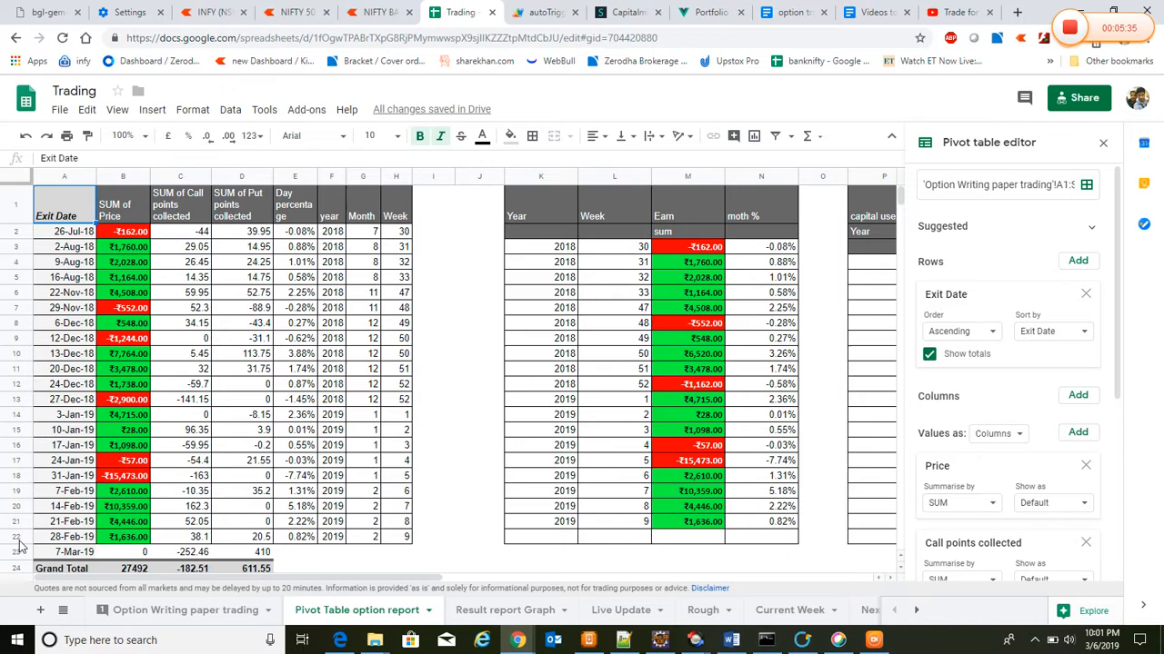
pyautogui.click(64, 537)
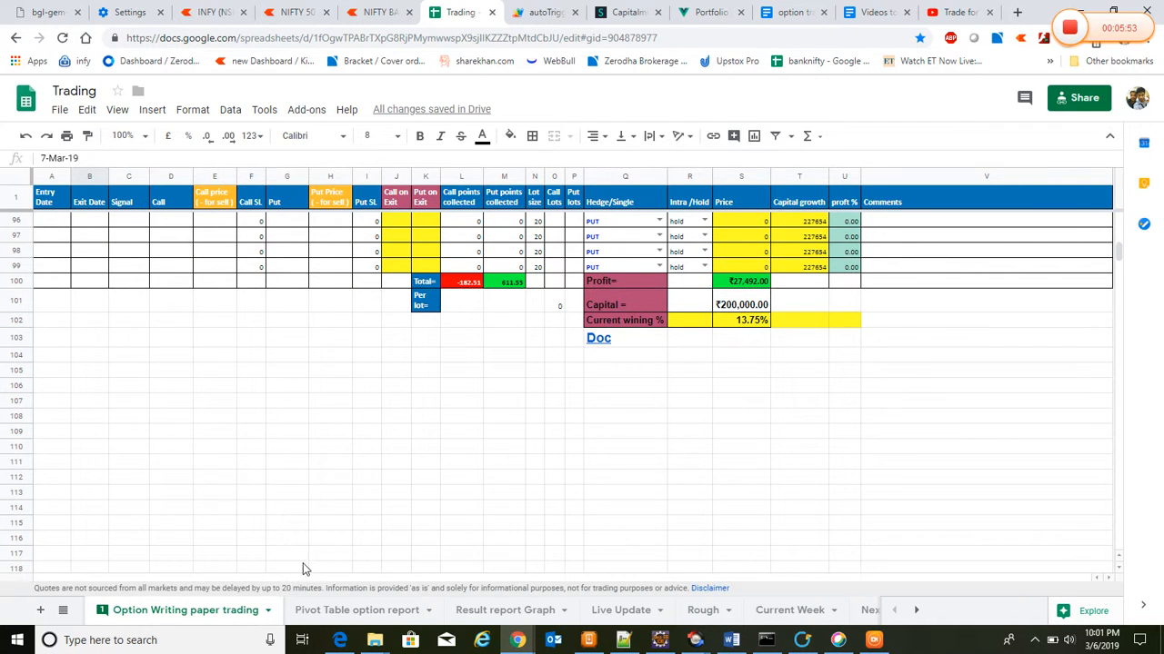
# Review the pivot report's week 5 loss of -₹15,473 and January 2019 monthly result
pyautogui.click(357, 610)
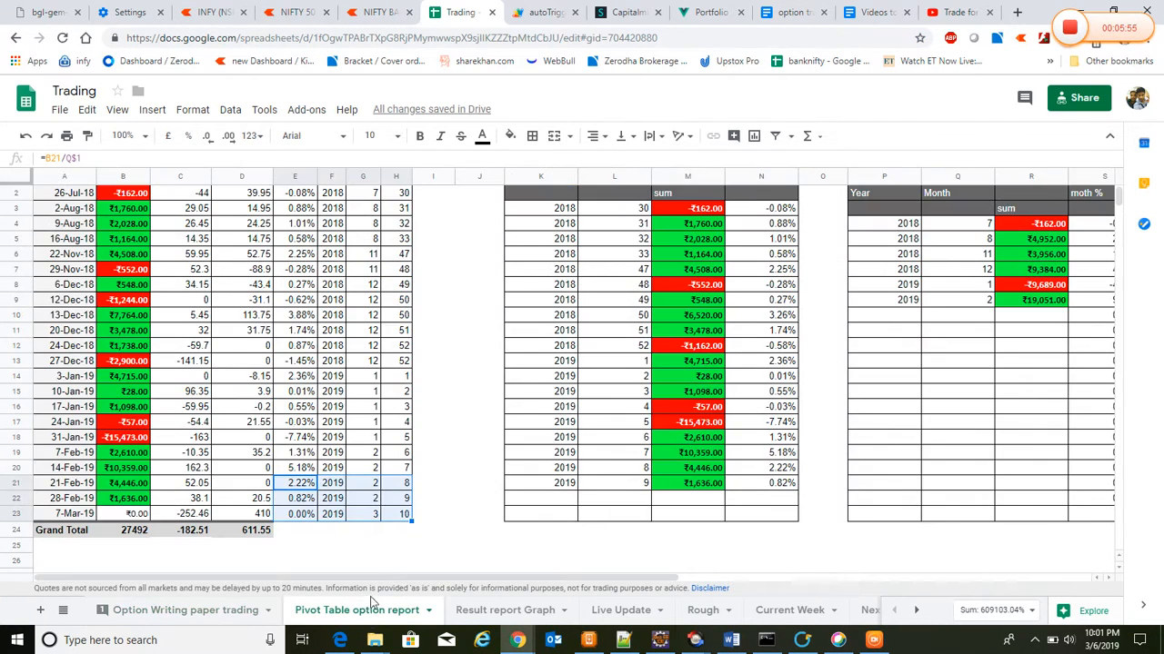
pyautogui.moveTo(604, 332)
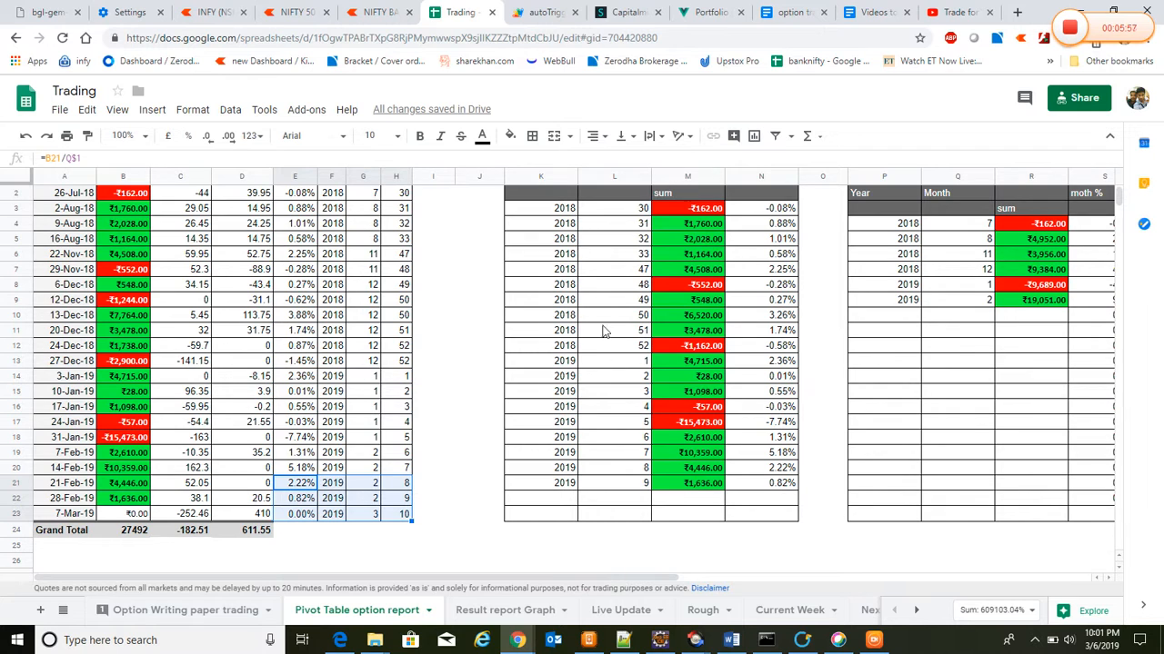
pyautogui.moveTo(571, 234)
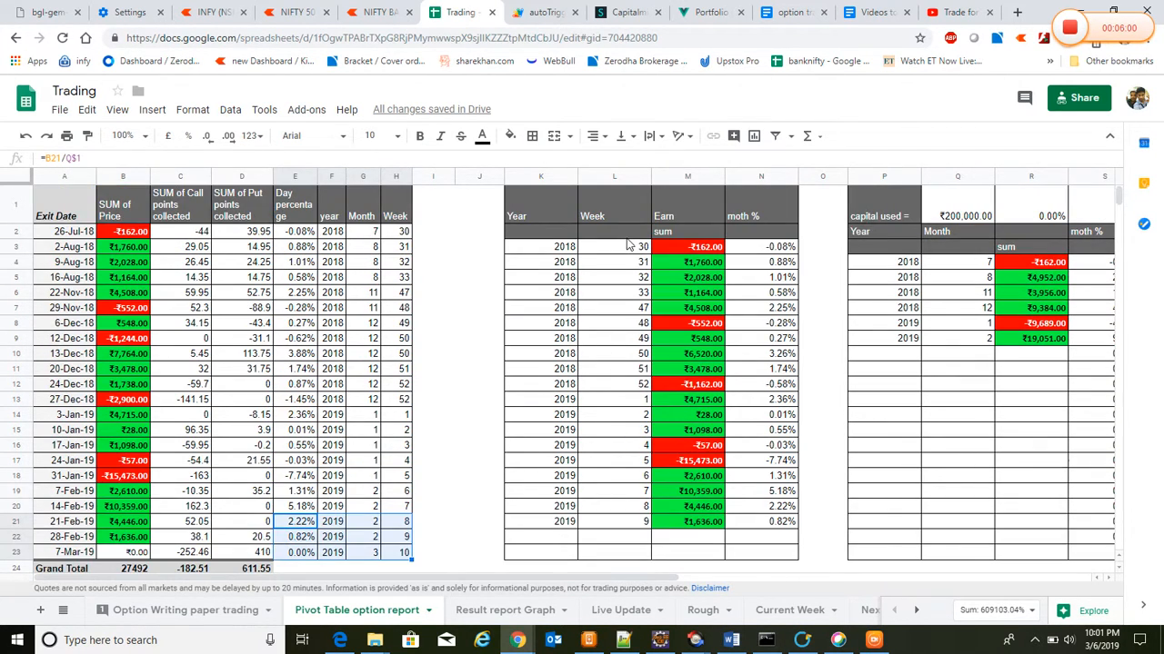
pyautogui.moveTo(745, 508)
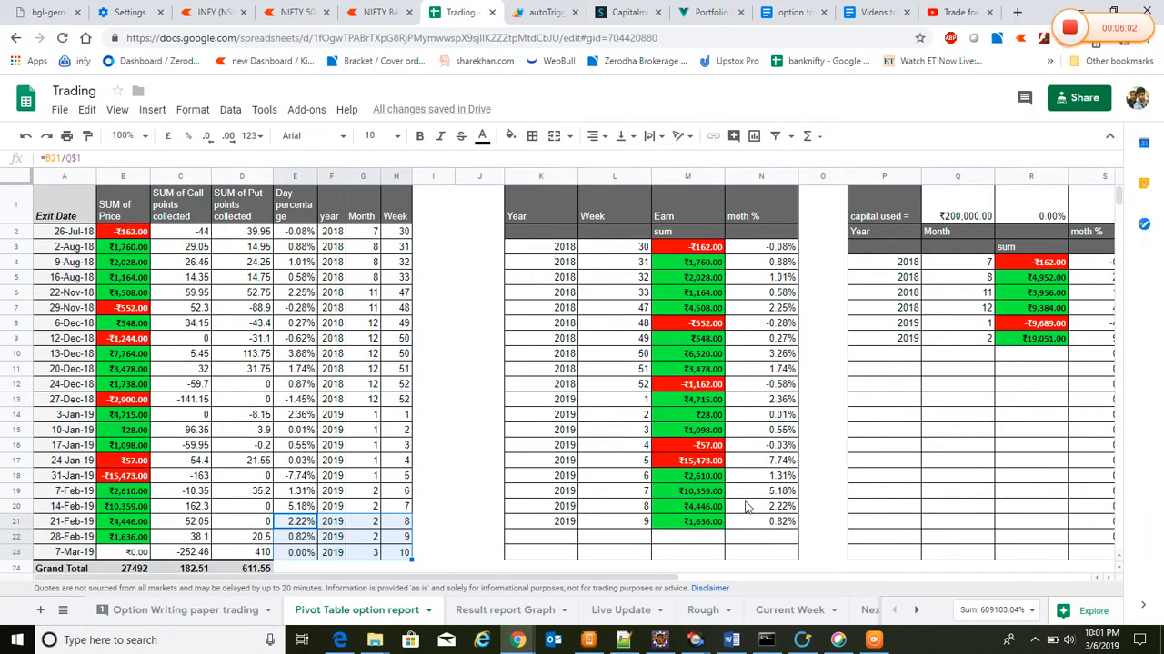
pyautogui.click(688, 460)
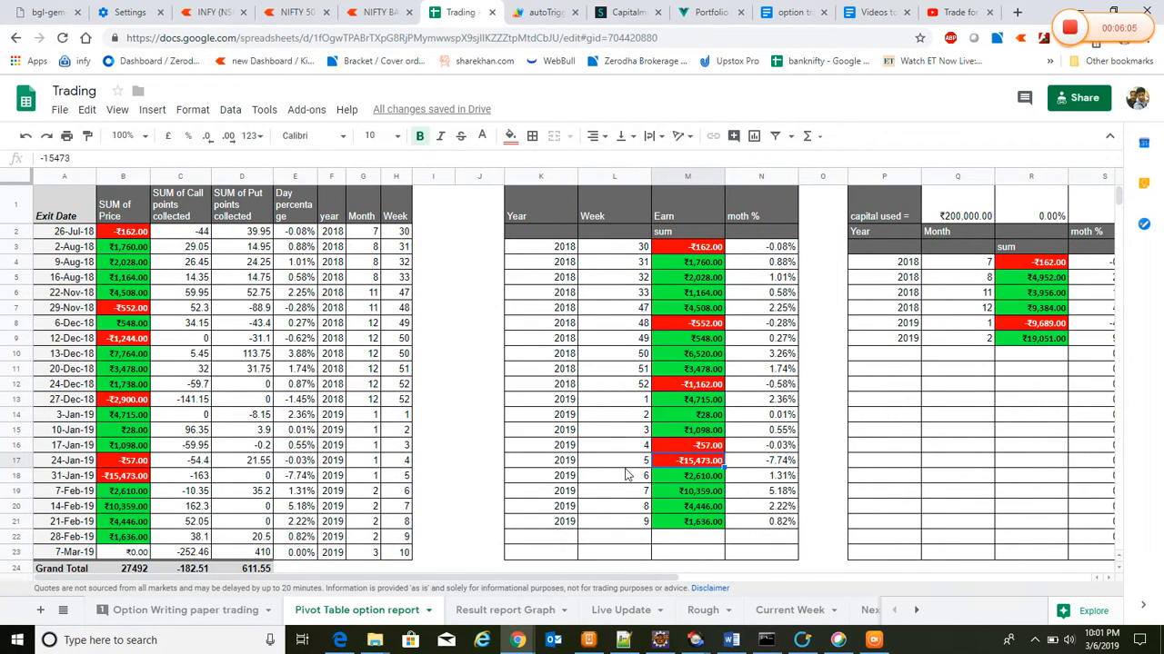
pyautogui.moveTo(1015, 332)
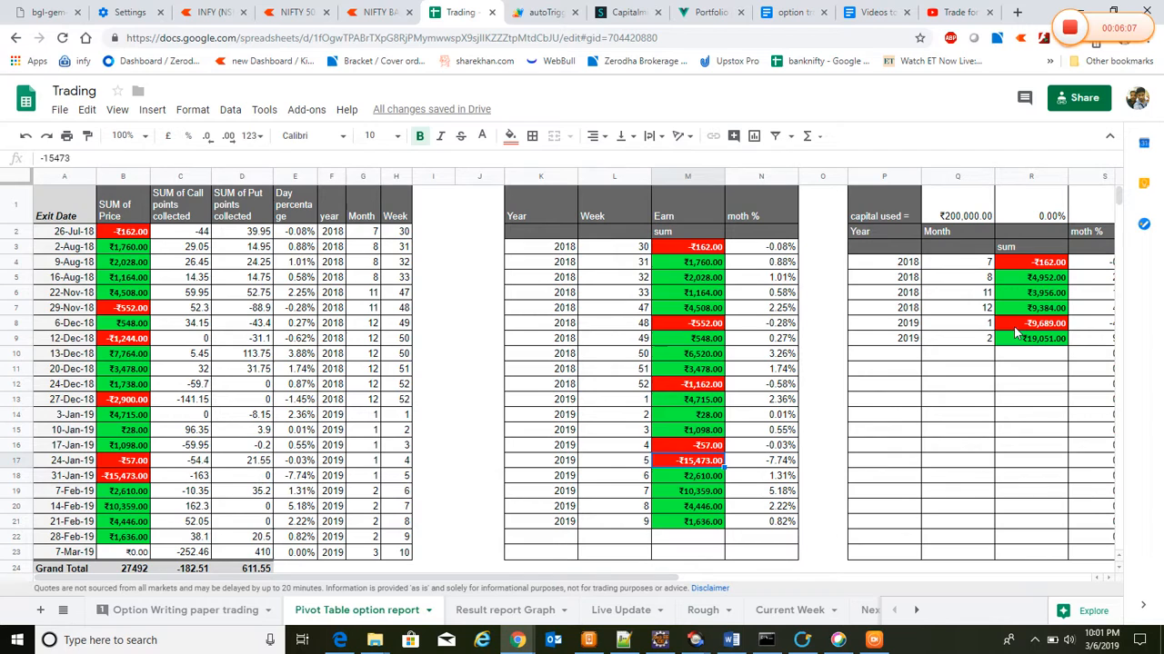
pyautogui.click(957, 323)
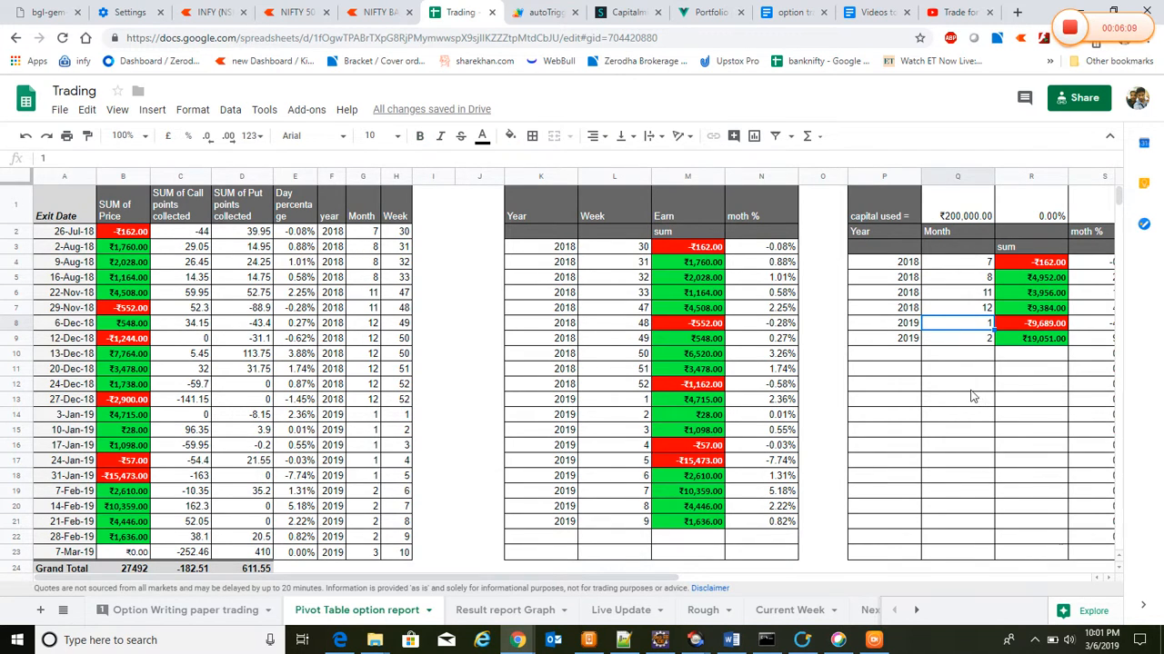
pyautogui.moveTo(470, 584)
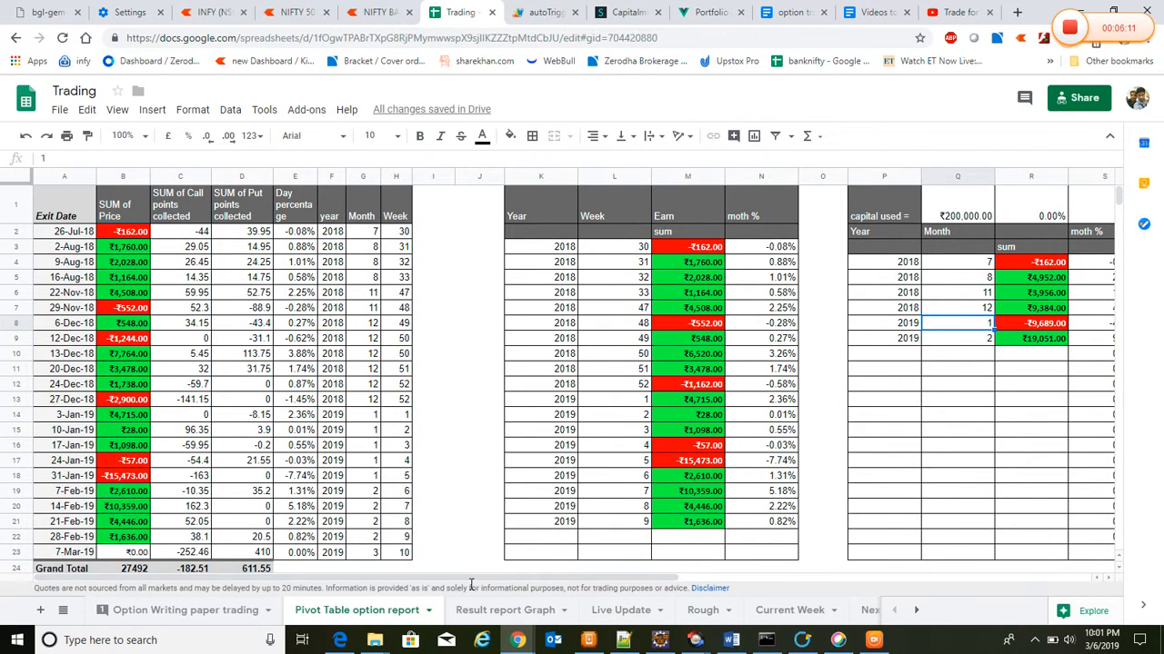
pyautogui.moveTo(548, 569)
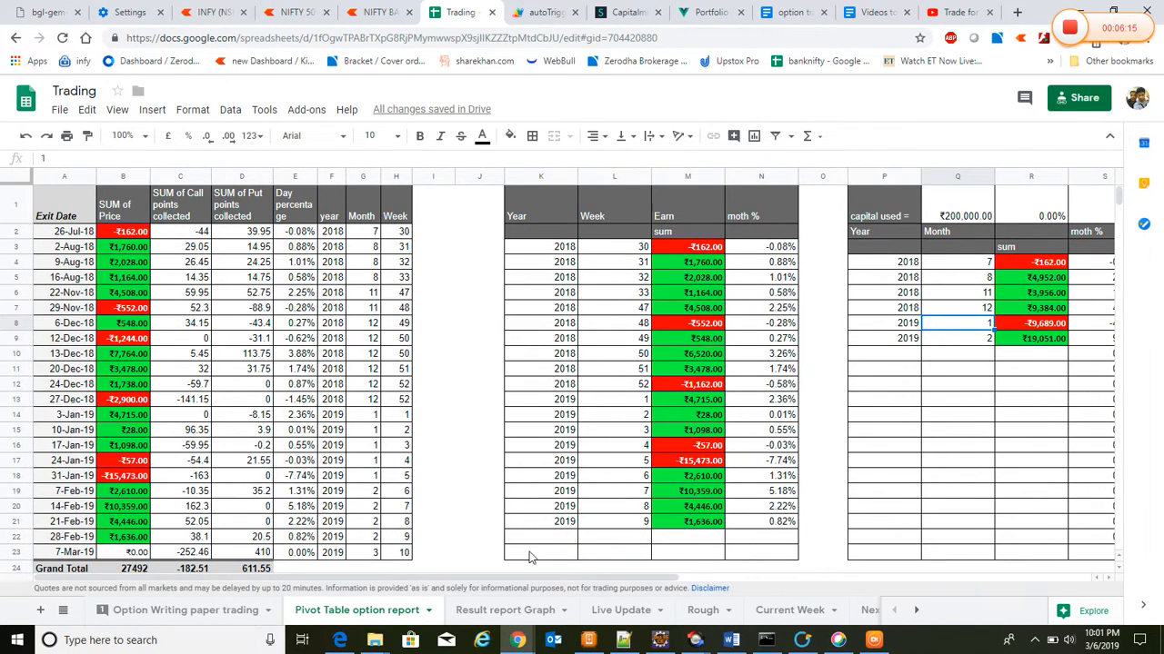
# Refresh the pivot tables for the 7-Mar-19 trade and check week 10 at ₹0.00
pyautogui.click(541, 262)
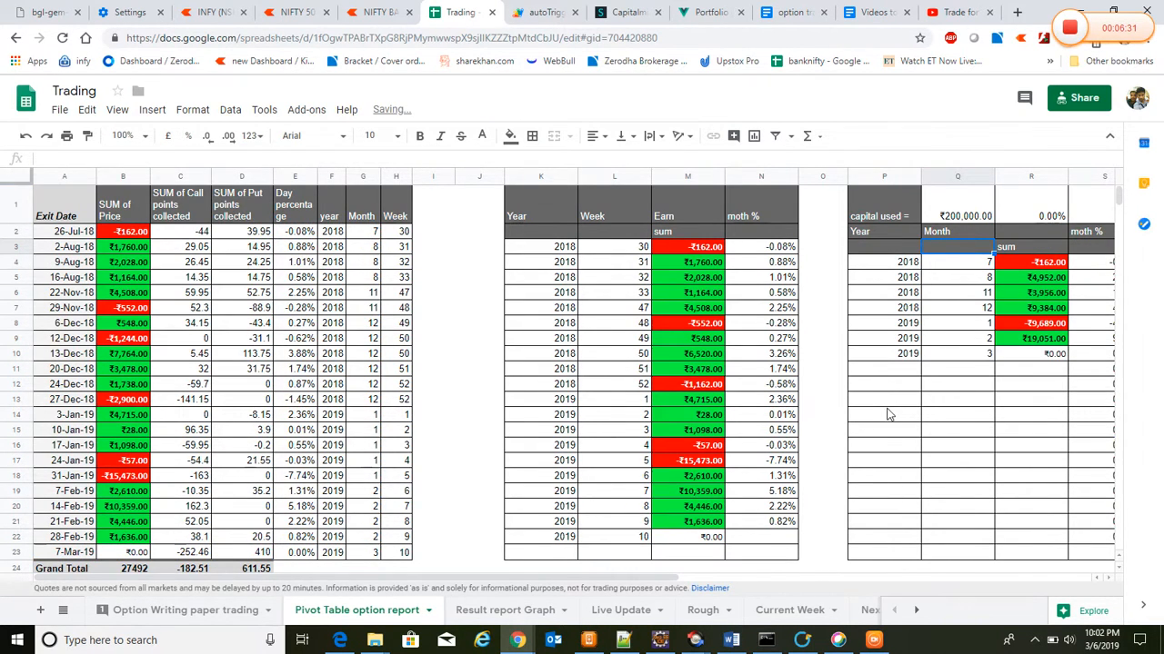
pyautogui.click(1030, 353)
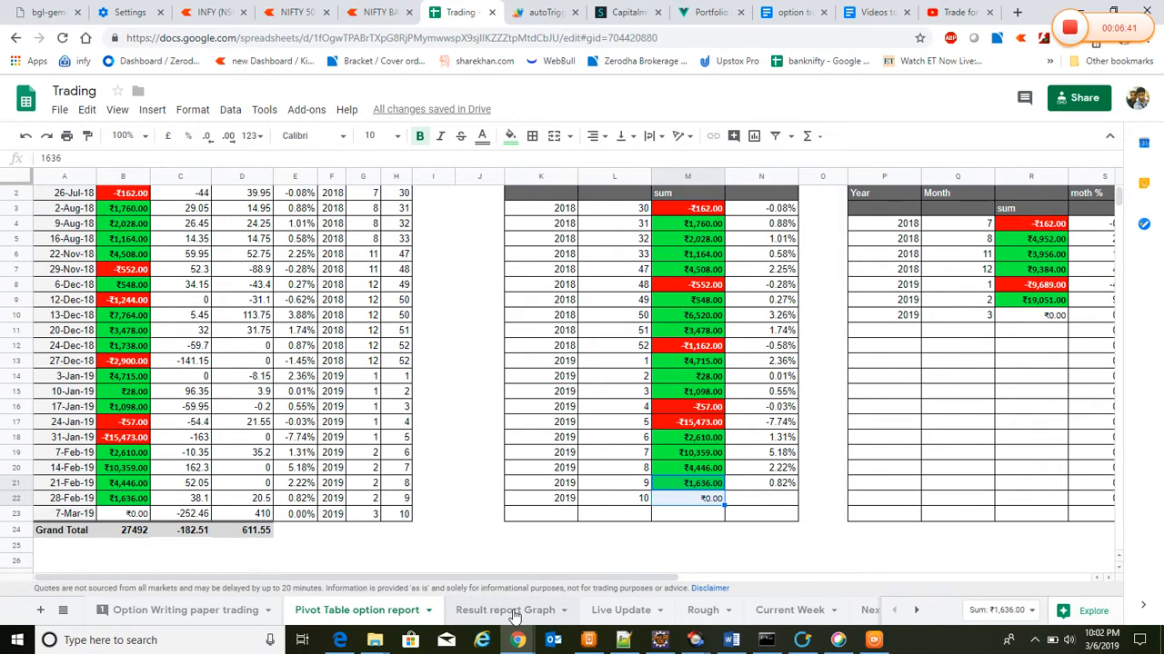
# View the Result report Graph charts, then switch to the Live Update P&L sheet
pyautogui.click(504, 610)
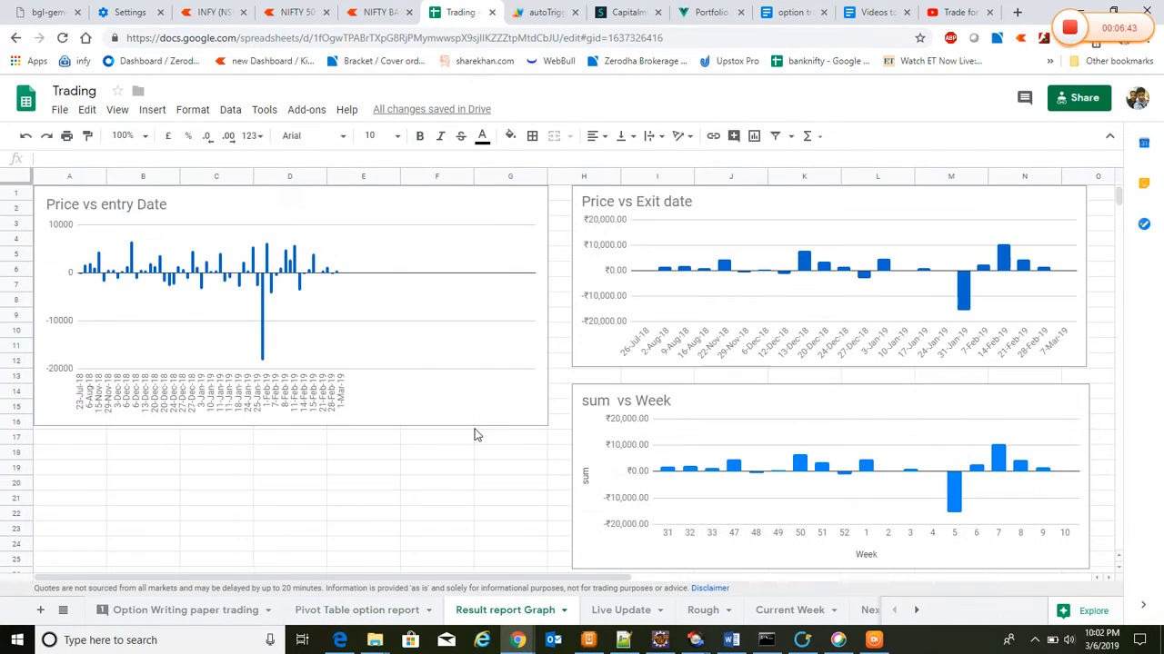
pyautogui.moveTo(798, 321)
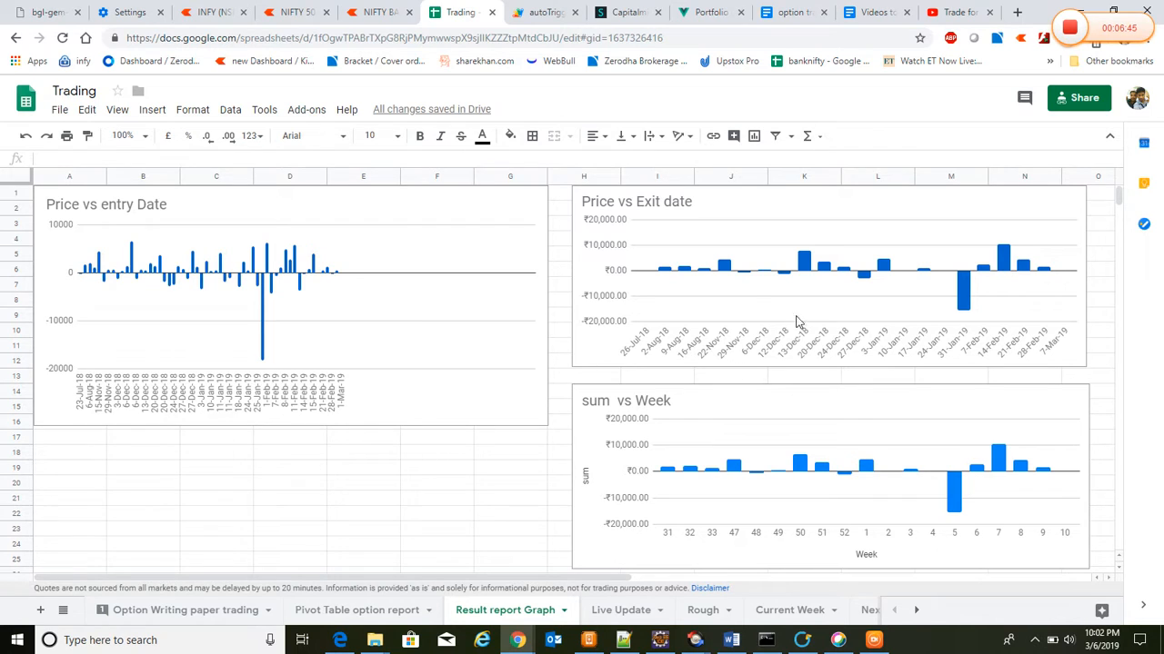
pyautogui.moveTo(444, 406)
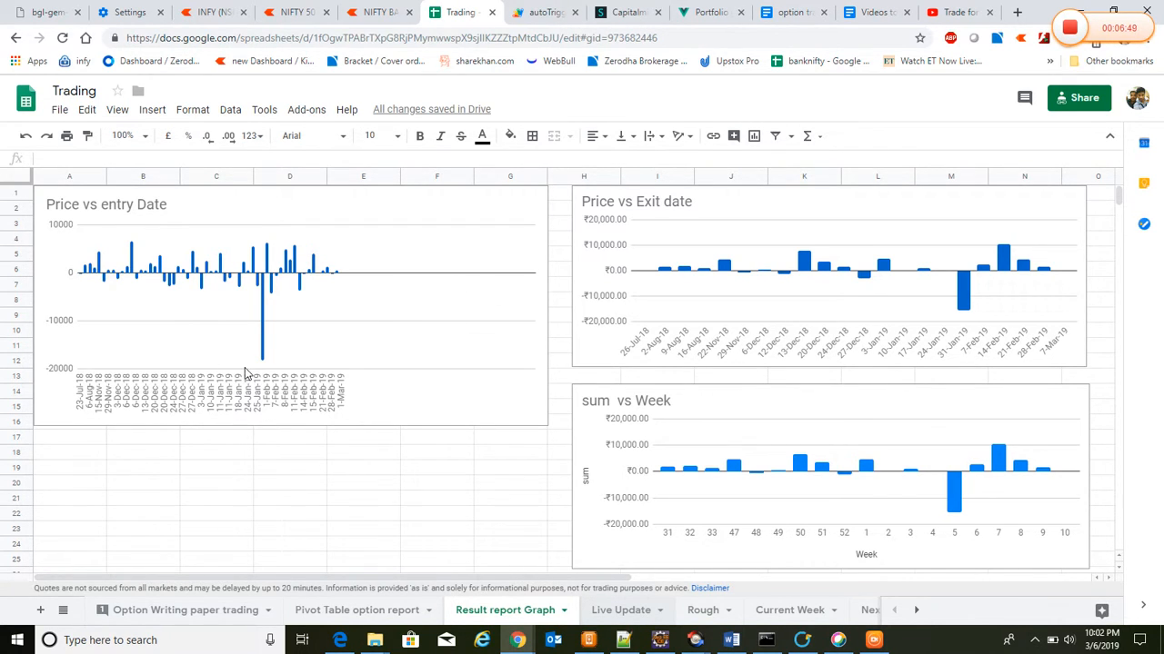
pyautogui.click(620, 610)
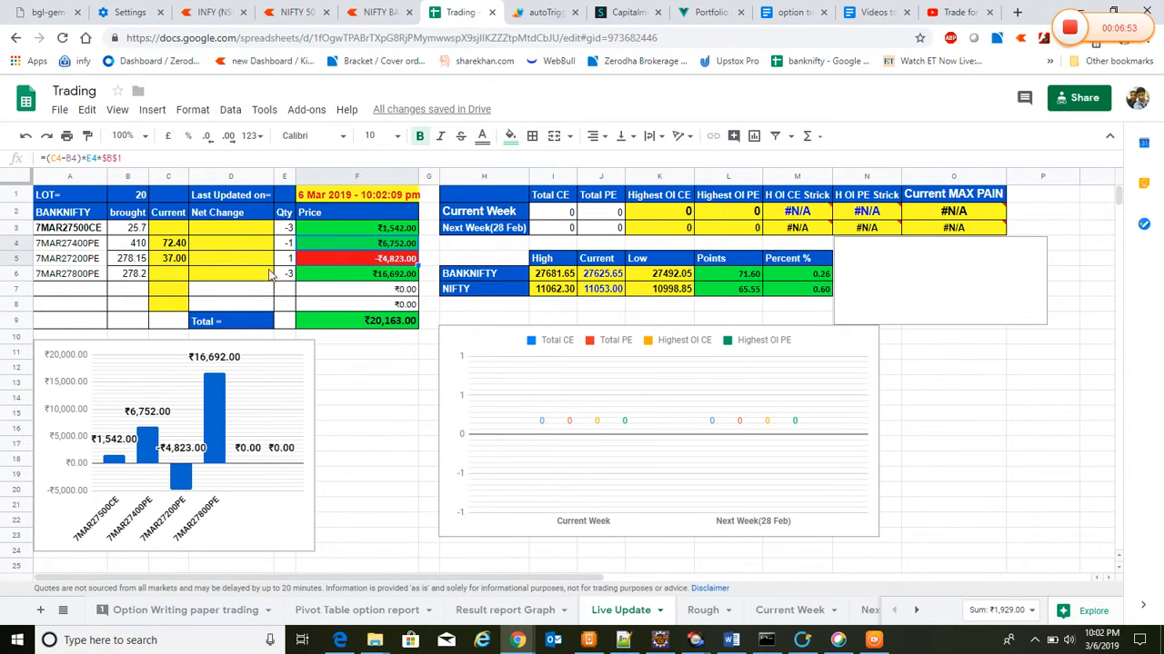
pyautogui.moveTo(438, 500)
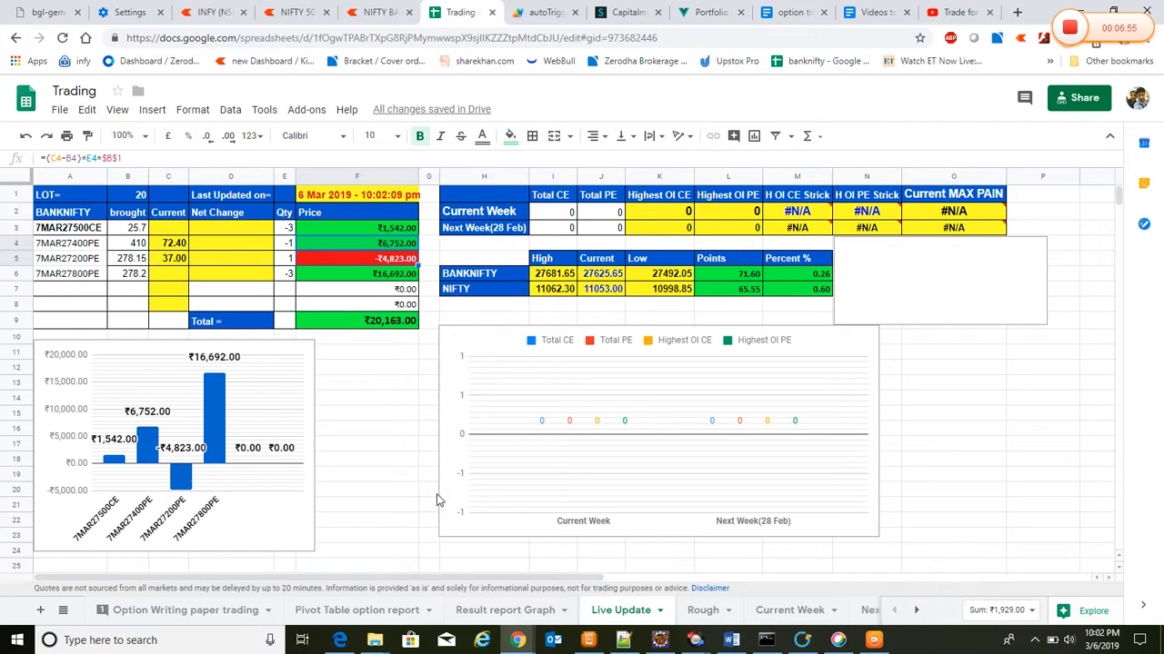
pyautogui.moveTo(437, 415)
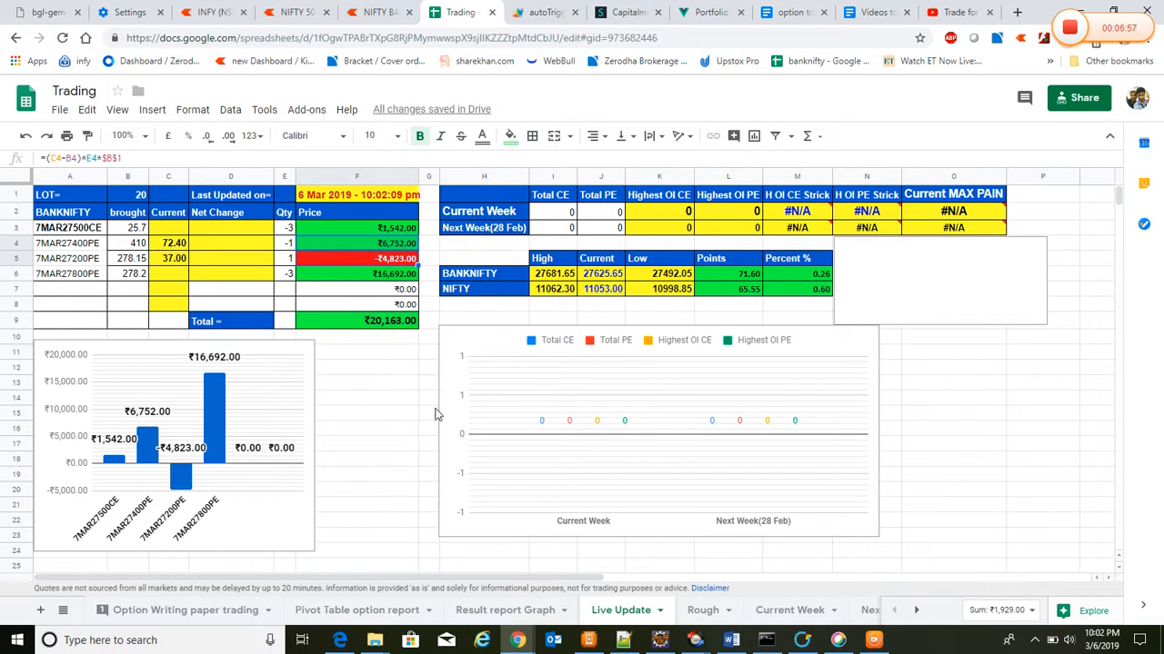
pyautogui.moveTo(698, 588)
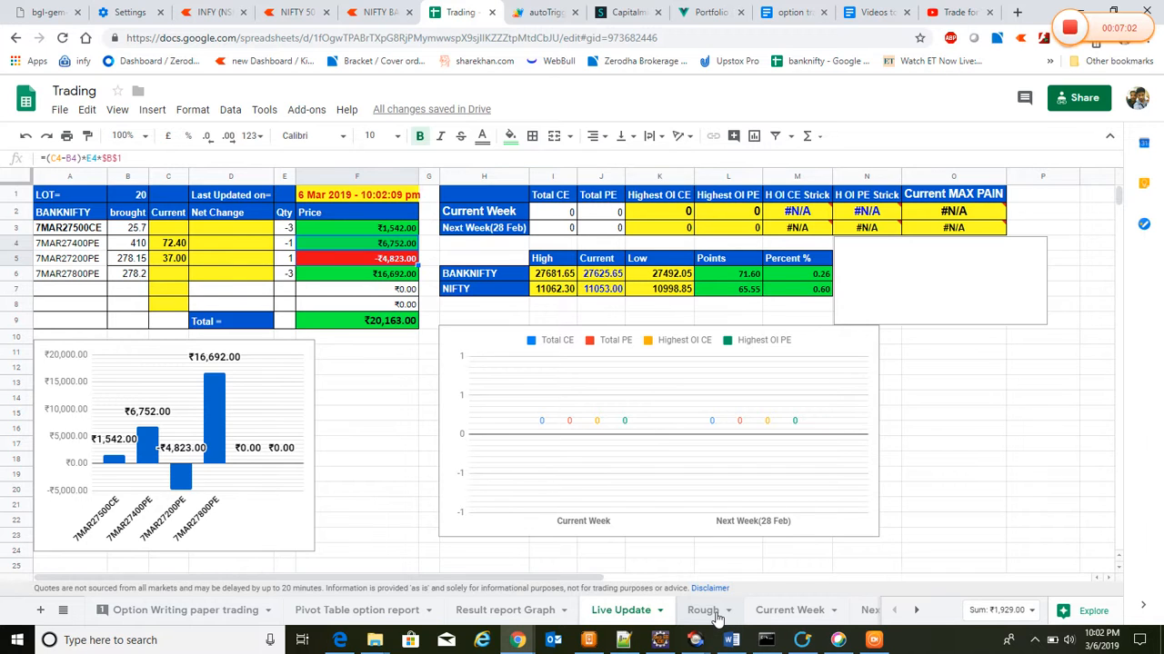
# Check the Rough sheet's two 28-Feb CE positions, then return to Live Update
pyautogui.click(703, 610)
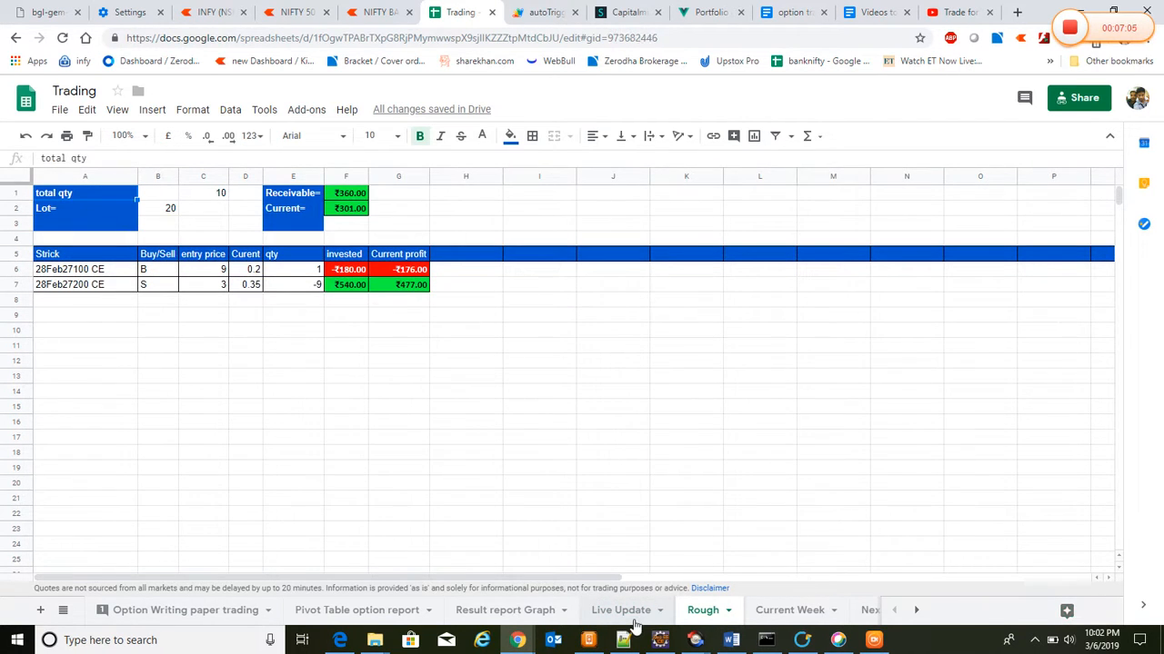
pyautogui.moveTo(618, 621)
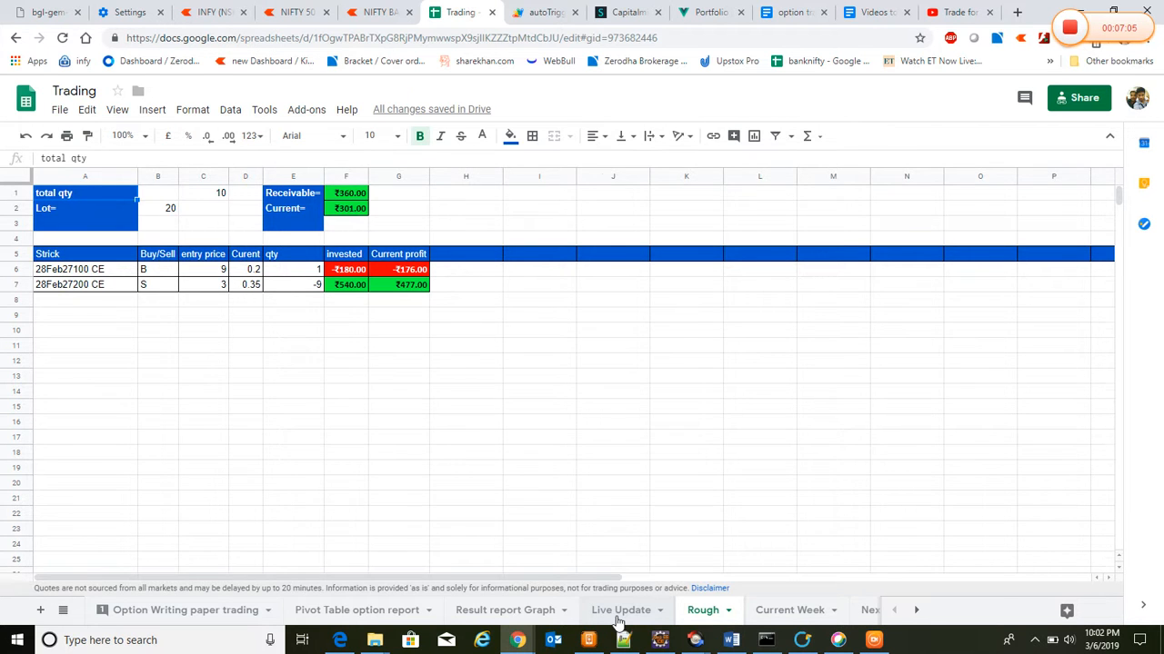
pyautogui.click(621, 610)
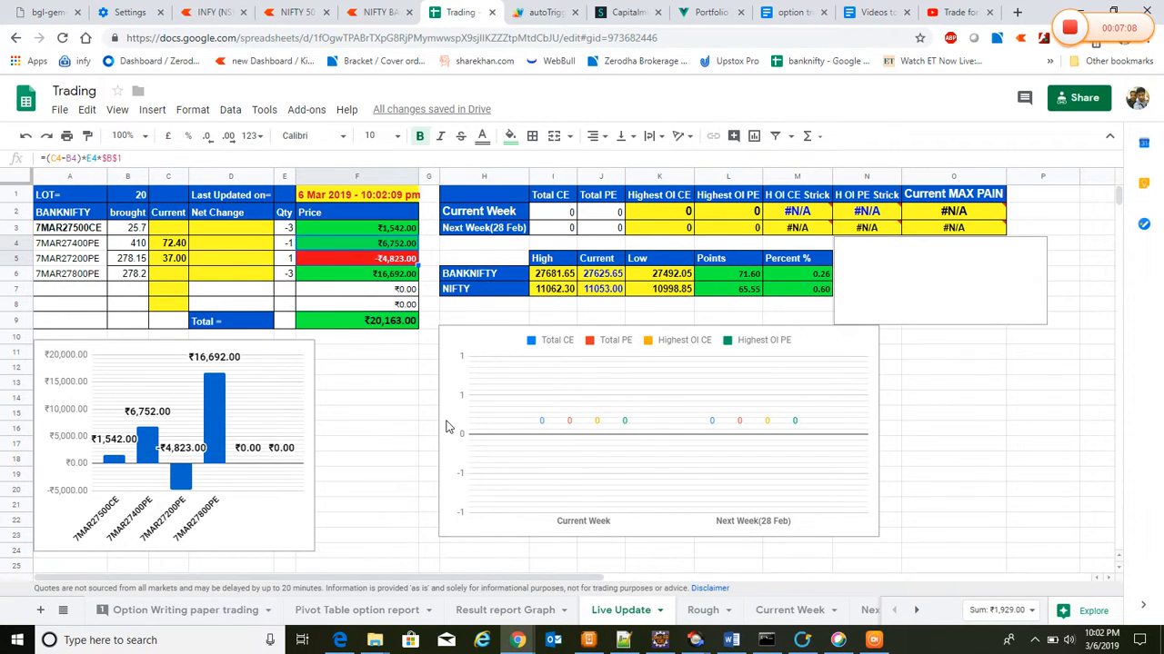